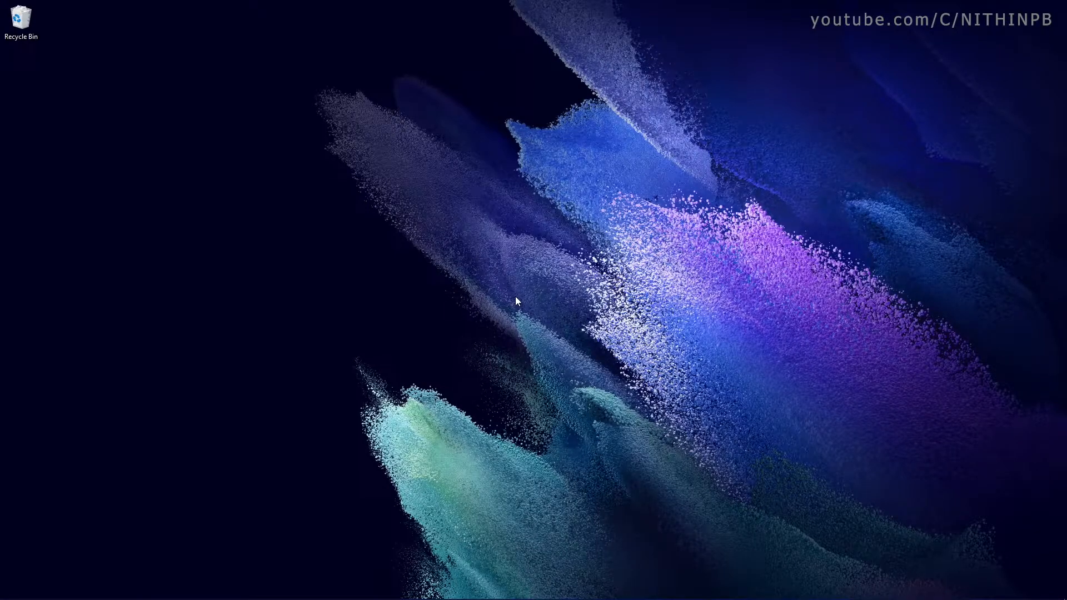
# Search the Start menu for 'sql' to find SQL Server 2019 Configuration Manager.
pyautogui.click(12, 588)
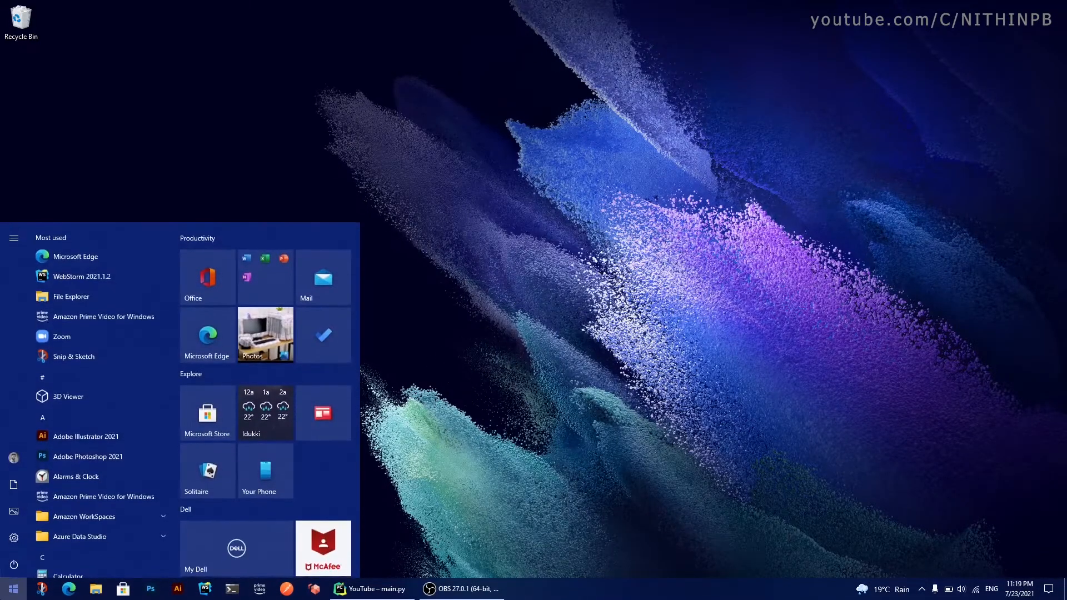
pyautogui.write('sql')
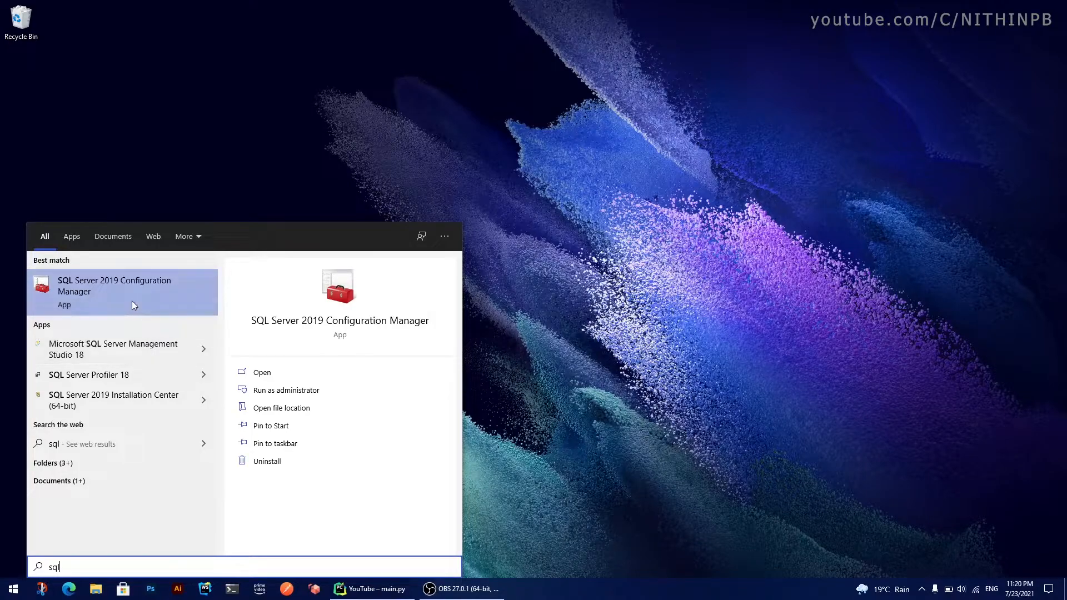
pyautogui.moveTo(124, 291)
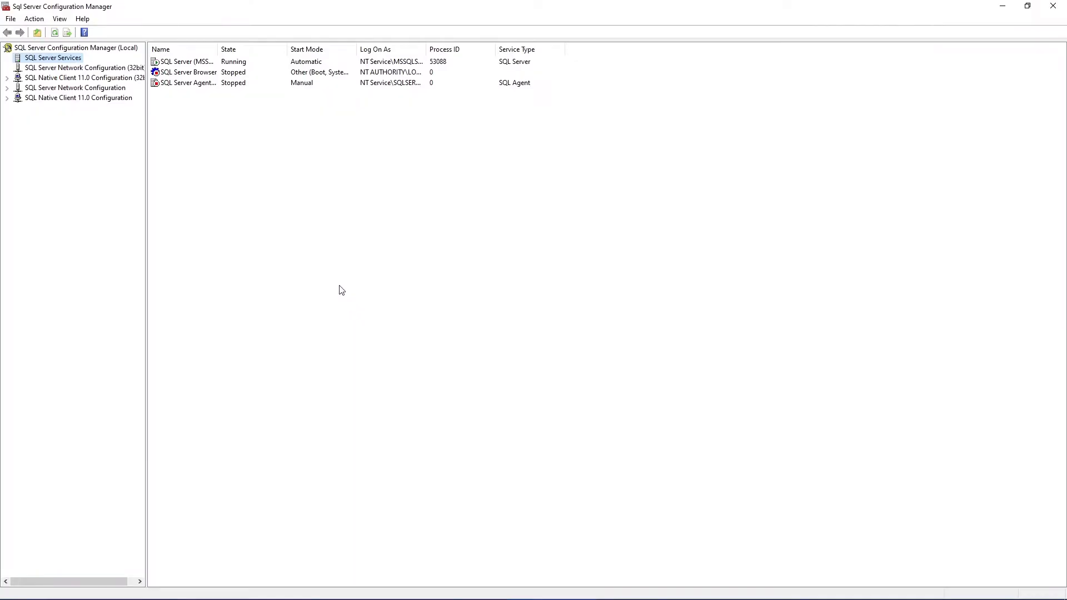
pyautogui.moveTo(60, 139)
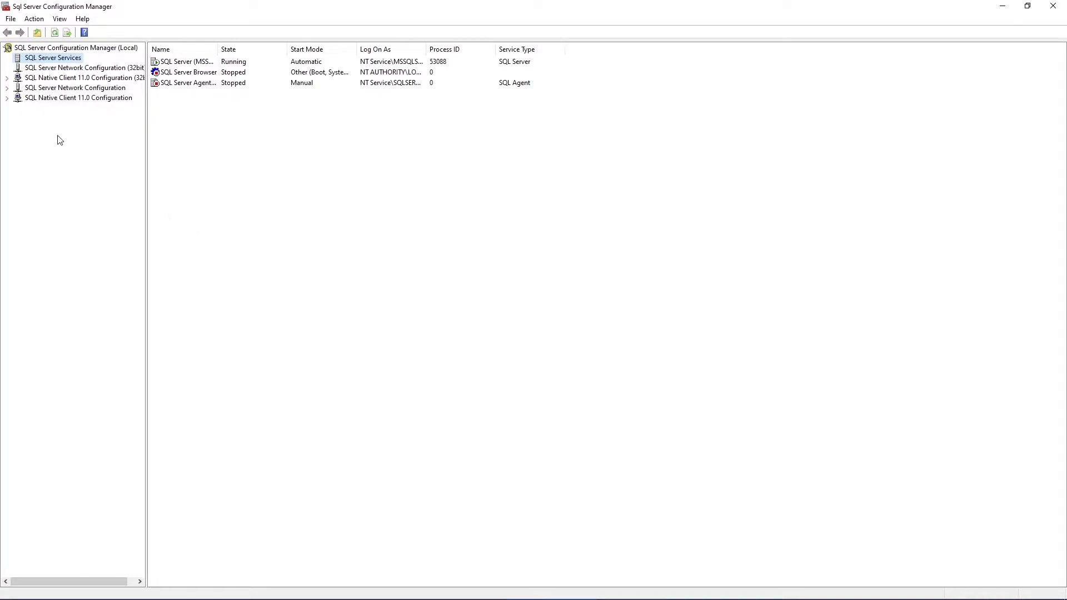
pyautogui.moveTo(64, 96)
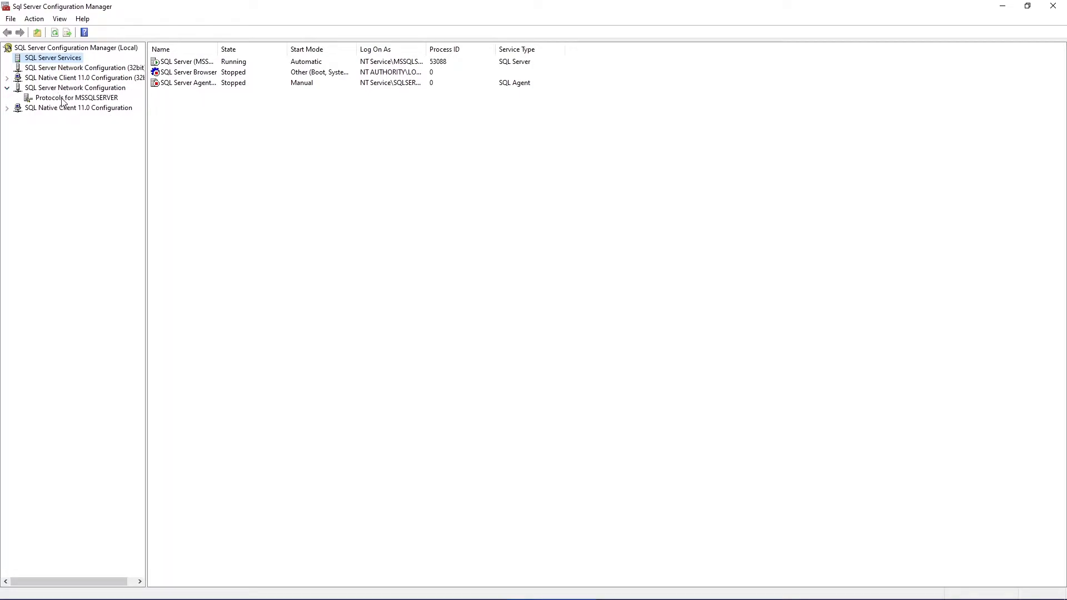
# Open Protocols for MSSQLSERVER and select the still-disabled TCP/IP protocol.
pyautogui.click(78, 97)
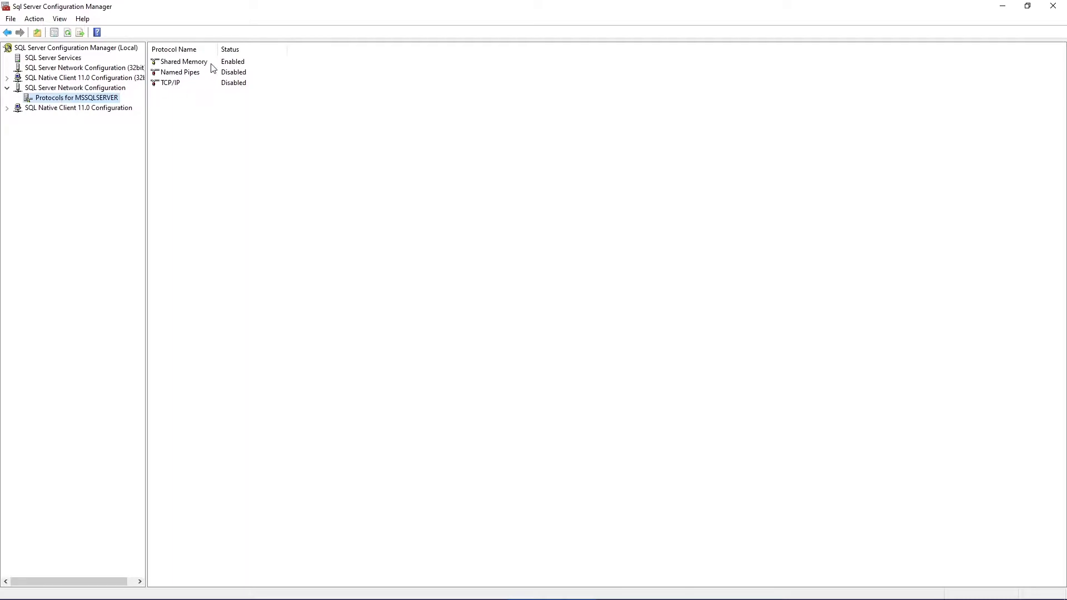
pyautogui.moveTo(207, 88)
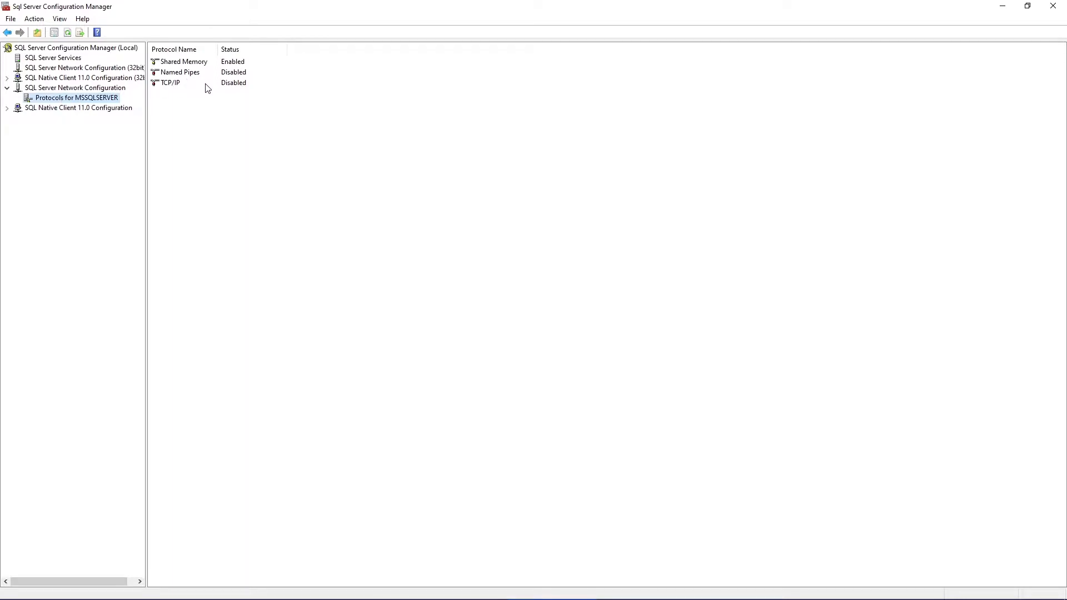
pyautogui.click(170, 82)
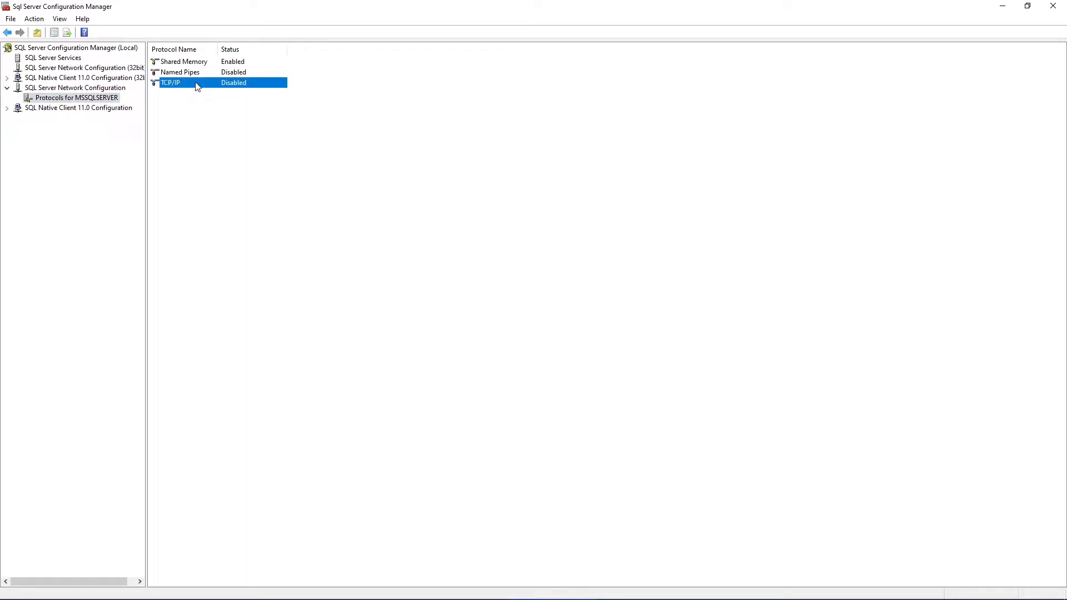
# Set TCP/IP to Enabled for MSSQLSERVER and accept the service-restart warning.
pyautogui.doubleClick(169, 82)
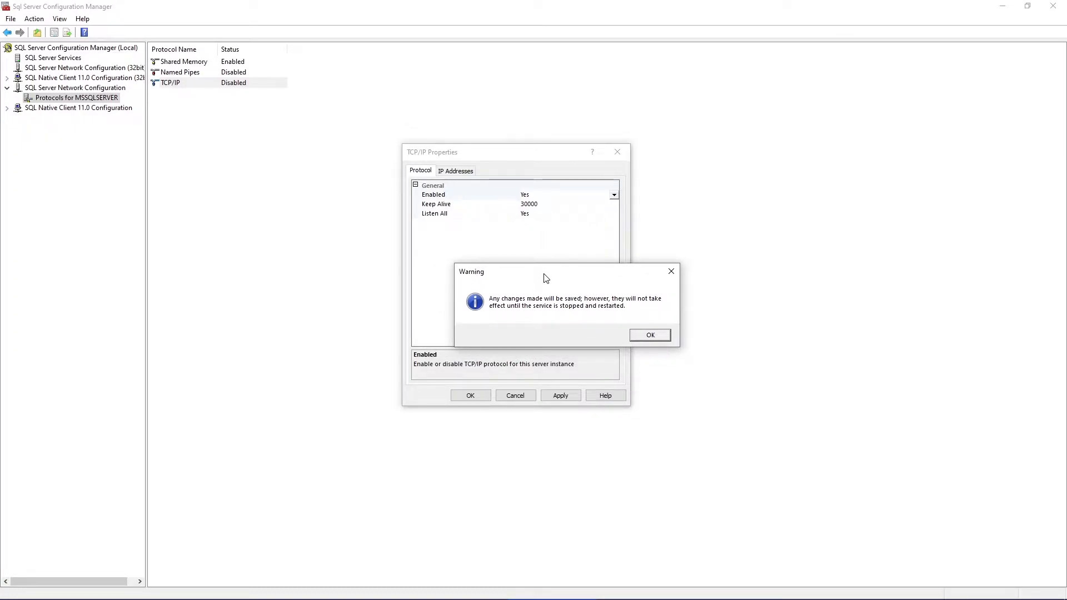
pyautogui.moveTo(553, 279)
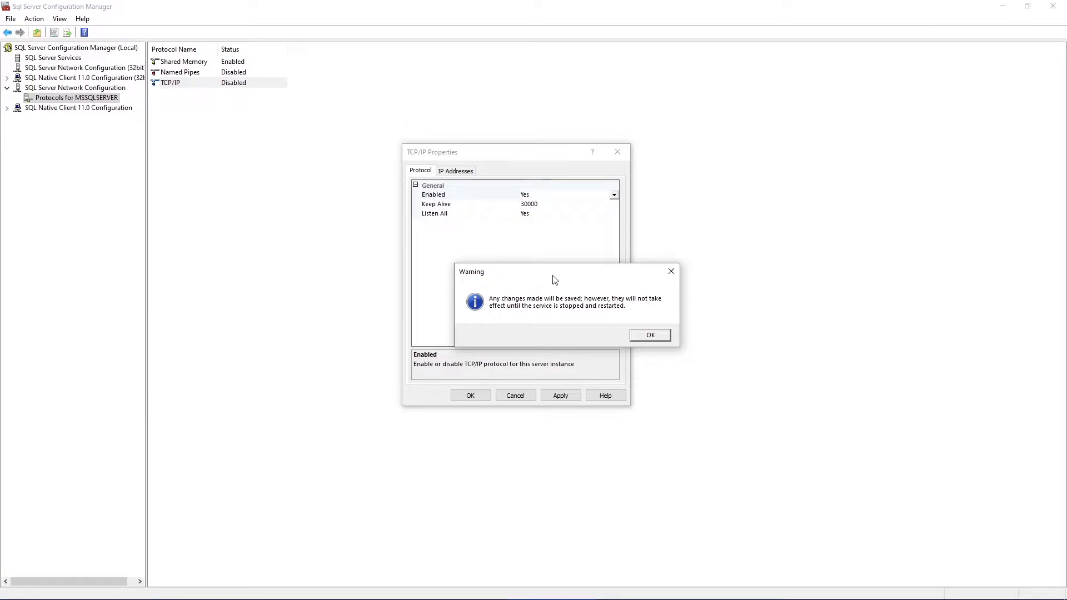
pyautogui.click(648, 334)
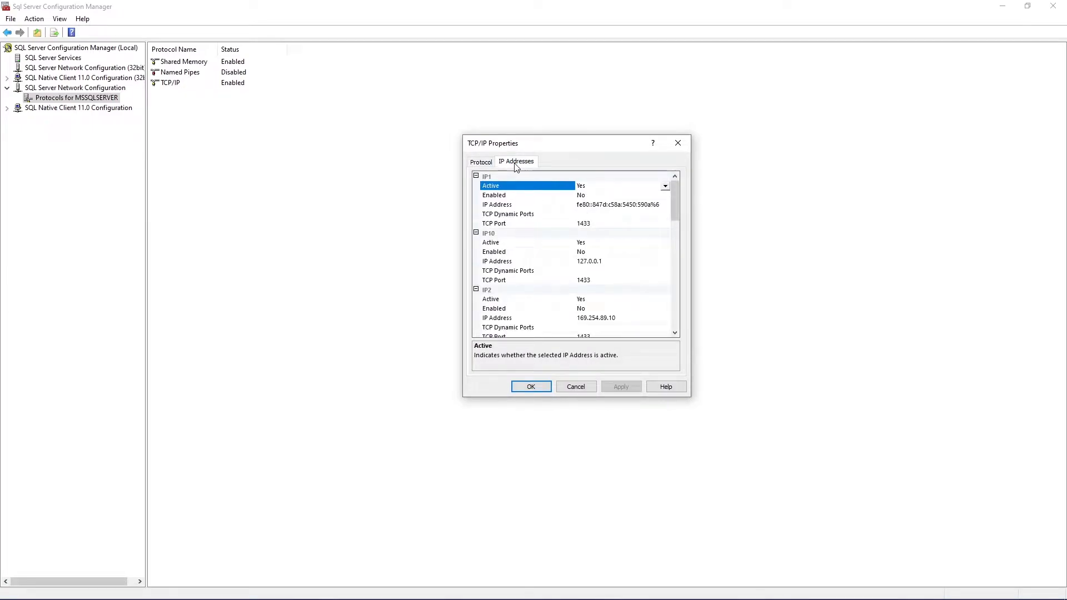
pyautogui.moveTo(501, 232)
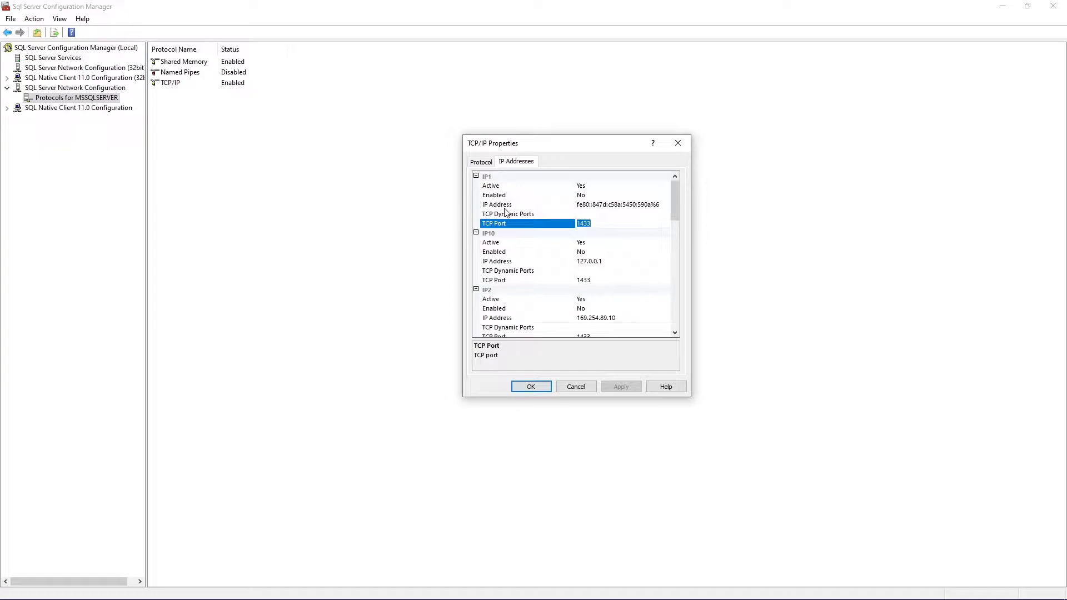
# Check the IP addresses use TCP port 1433 and save the TCP/IP properties.
pyautogui.click(496, 204)
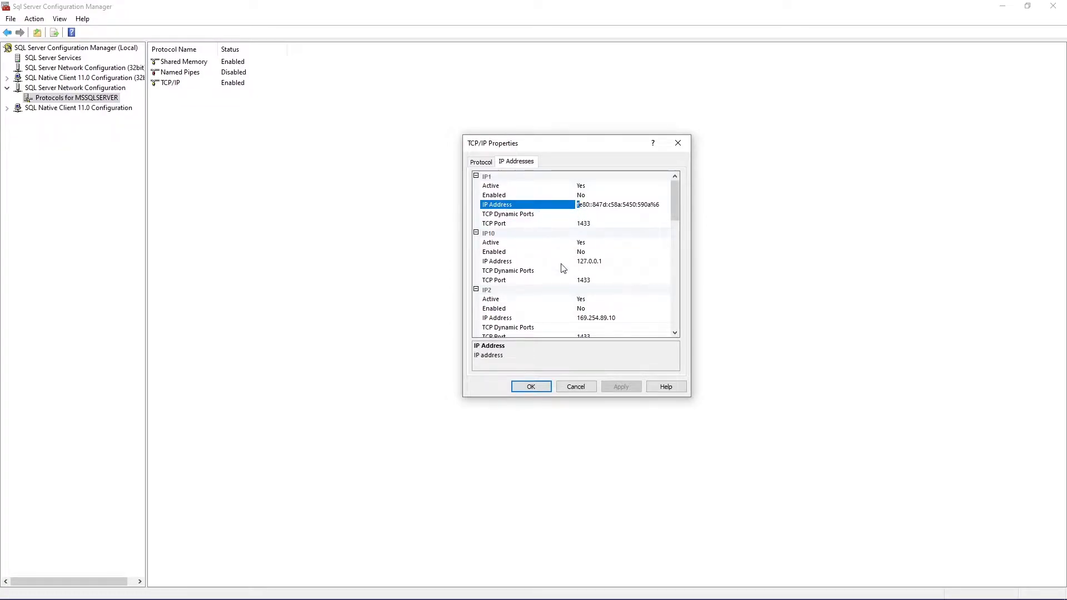
pyautogui.moveTo(531, 387)
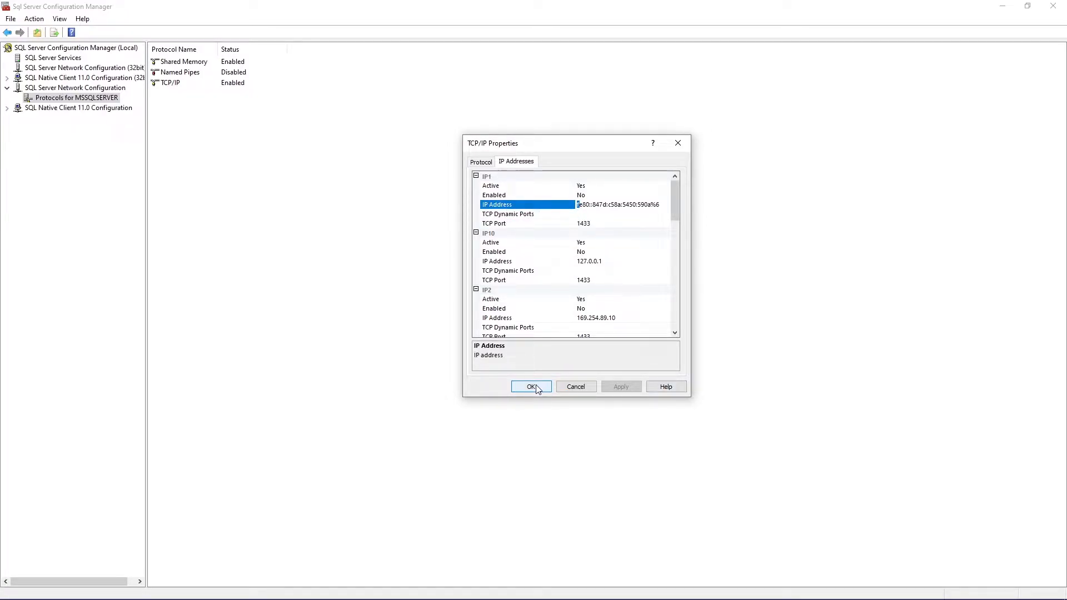
pyautogui.click(532, 386)
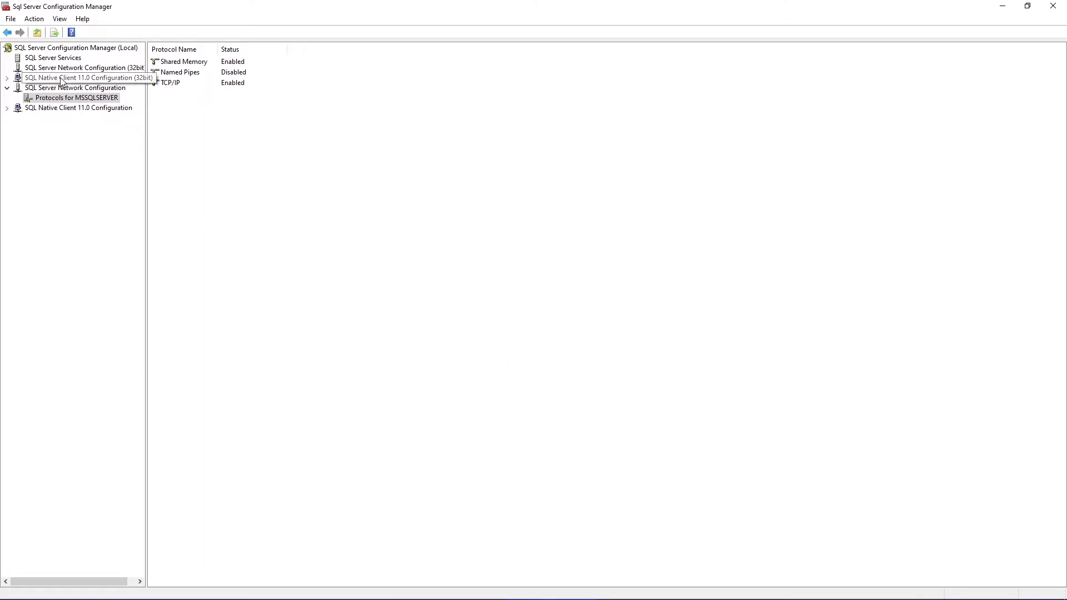
# Restart the SQL Server (MSSQLSERVER) service from the SQL Server Services list.
pyautogui.click(53, 58)
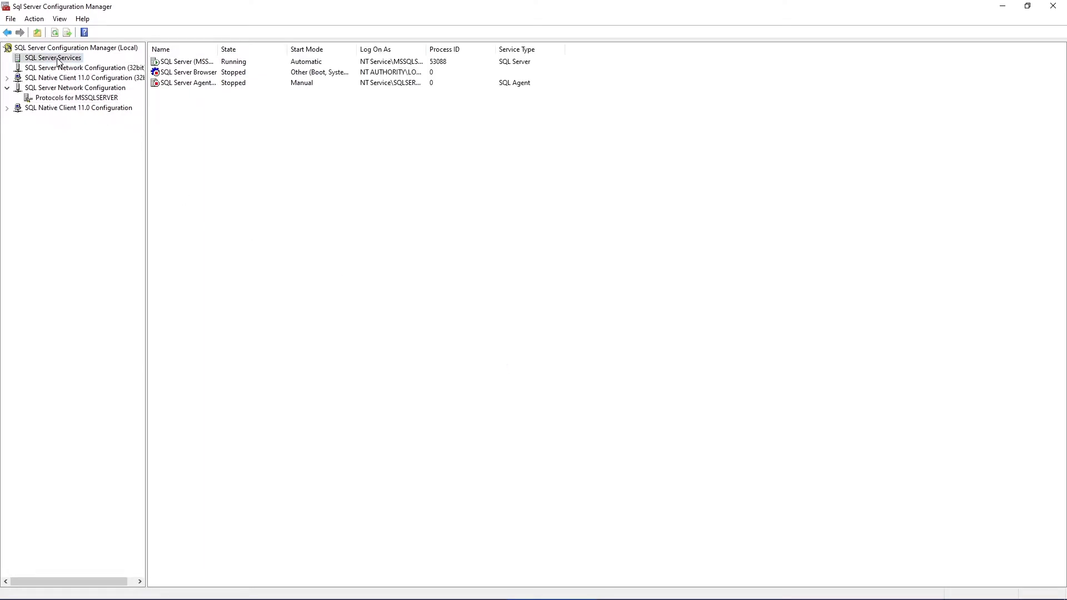
pyautogui.click(184, 61)
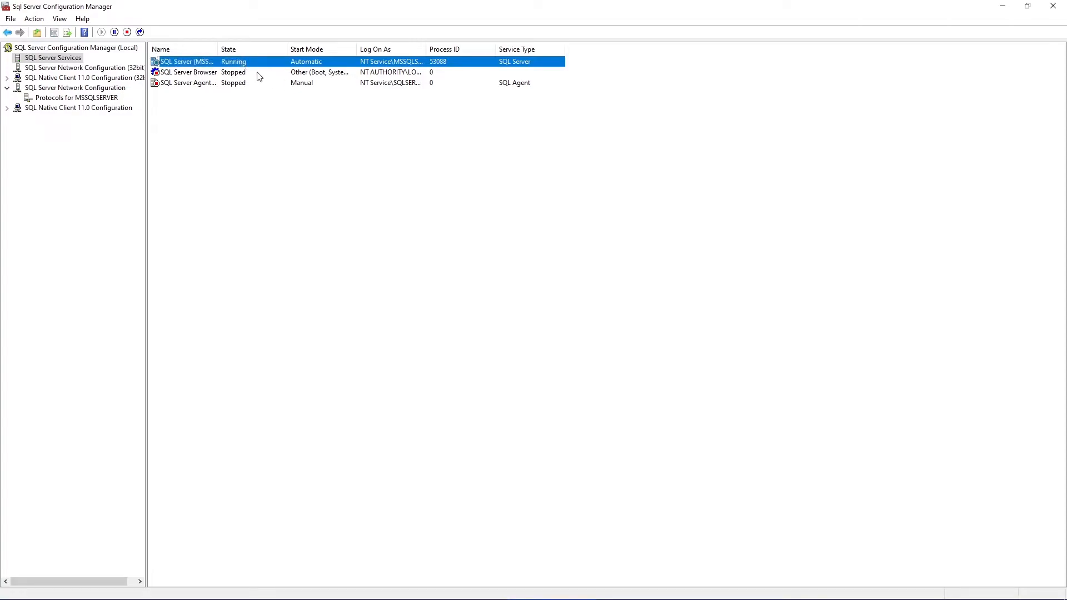
pyautogui.rightClick(184, 61)
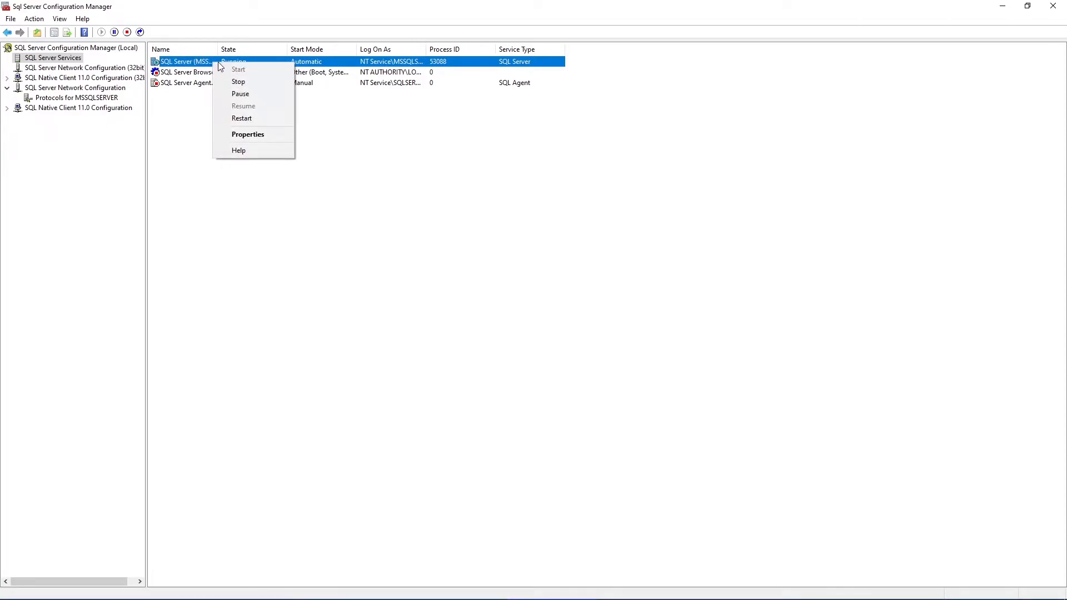
pyautogui.click(242, 118)
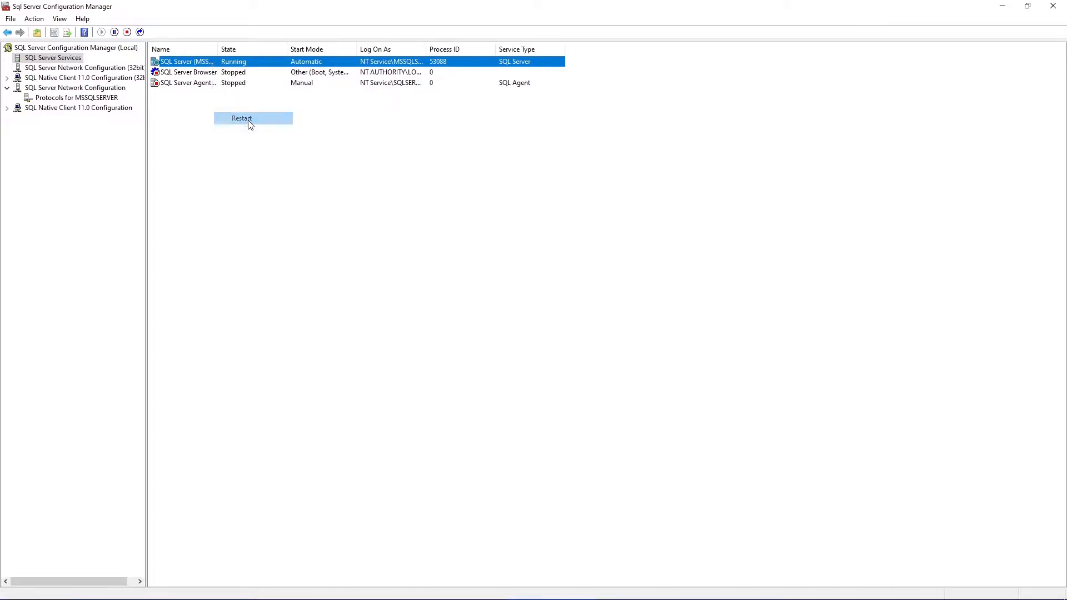
pyautogui.click(242, 119)
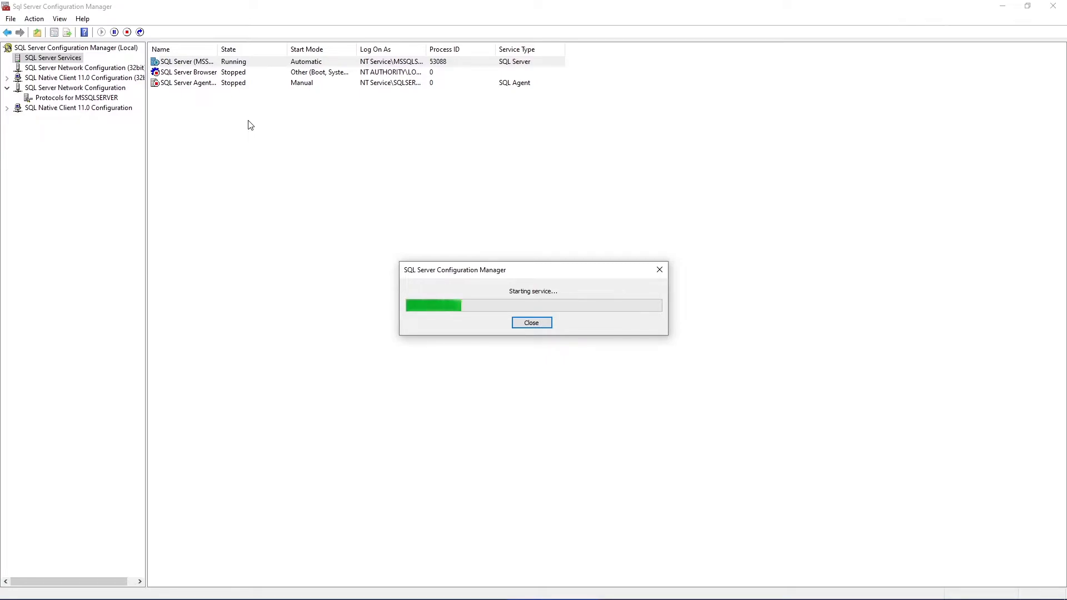
pyautogui.click(531, 322)
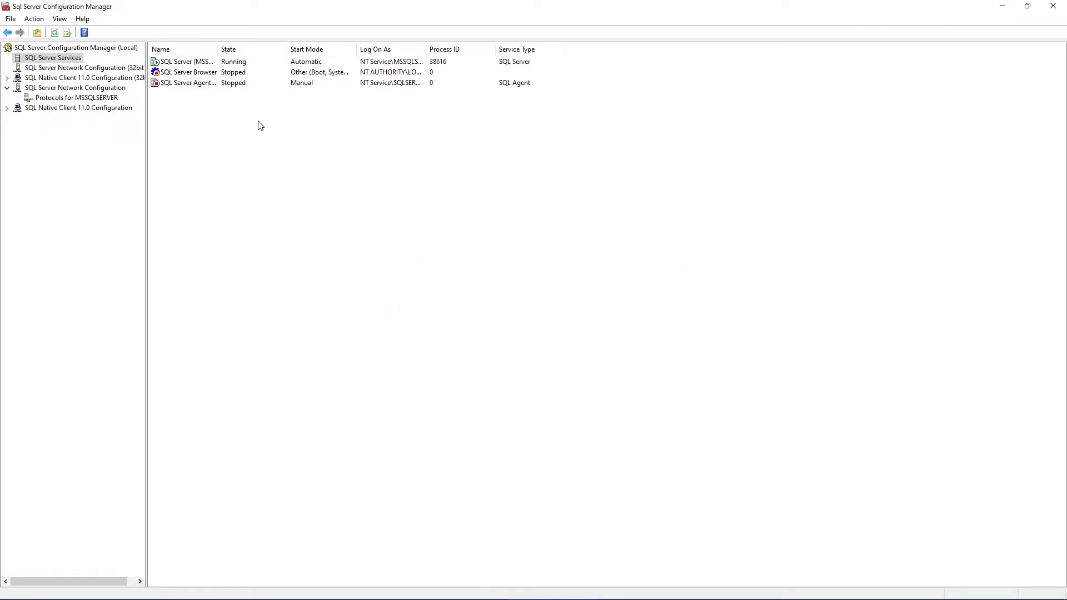
pyautogui.moveTo(265, 131)
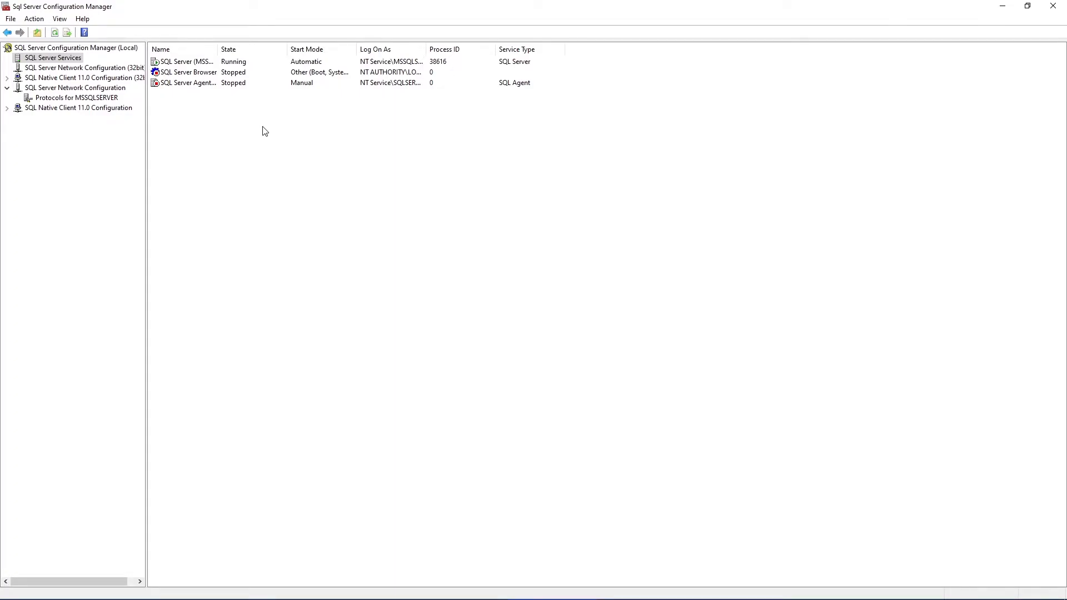
pyautogui.moveTo(419, 524)
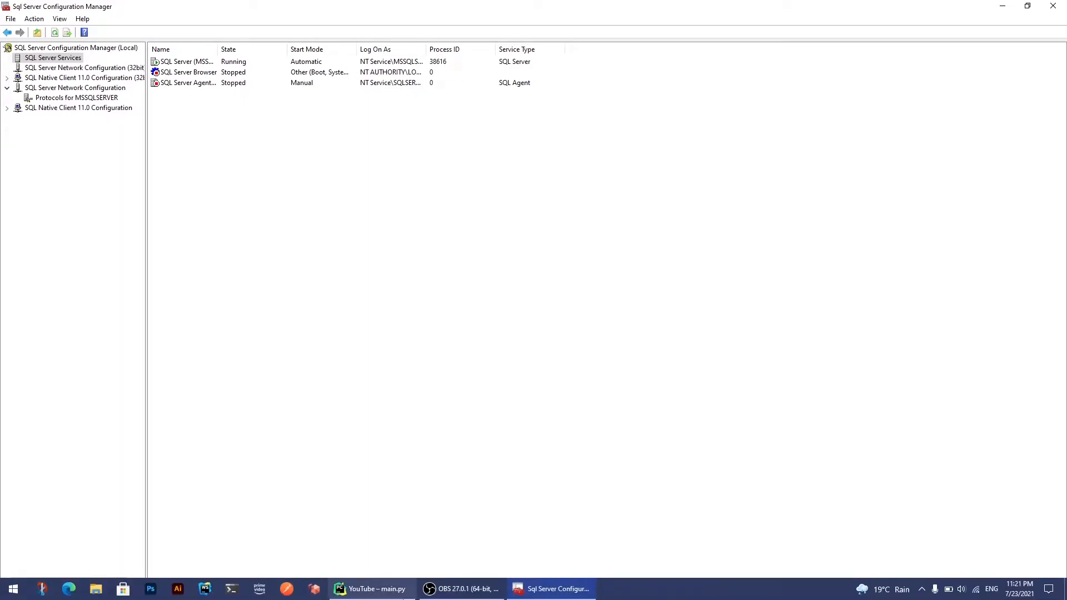
# Switch to PyCharm's YouTube project, dismiss the Code With Me notice, and open Settings.
pyautogui.click(370, 588)
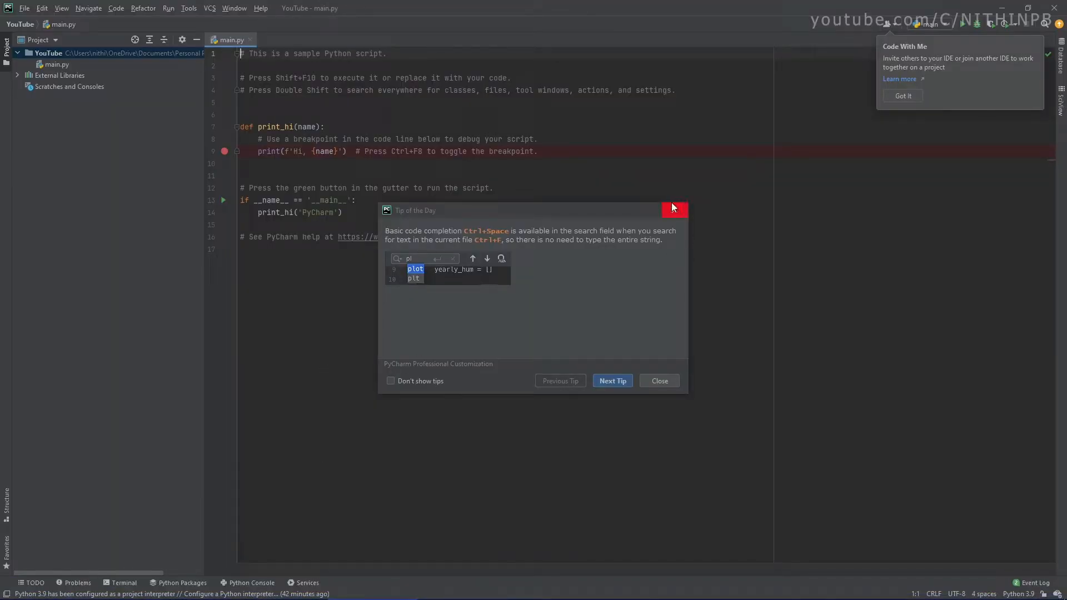
pyautogui.moveTo(674, 210)
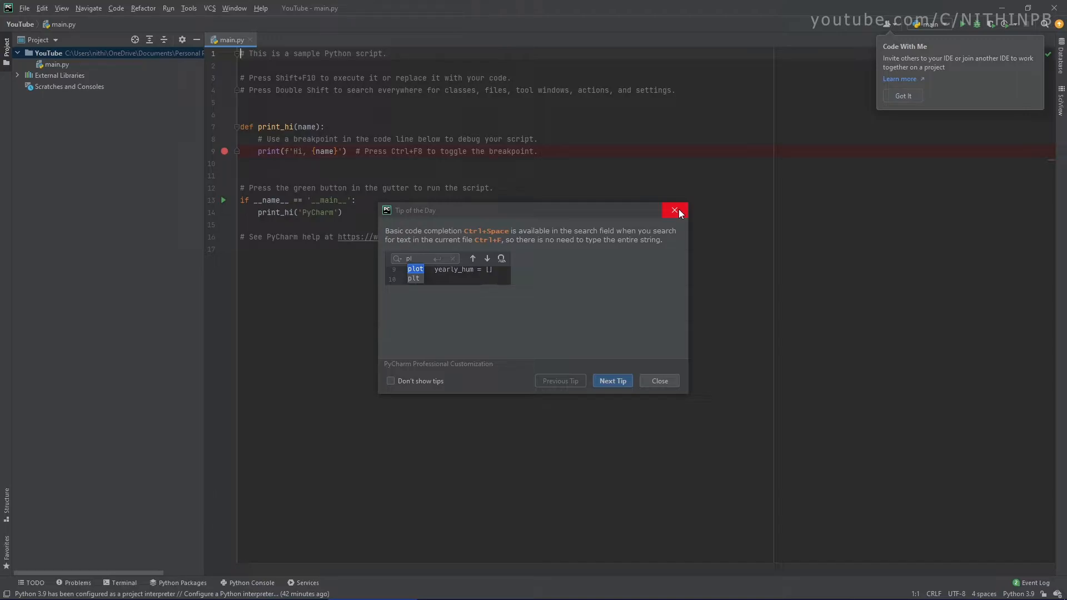
pyautogui.click(674, 210)
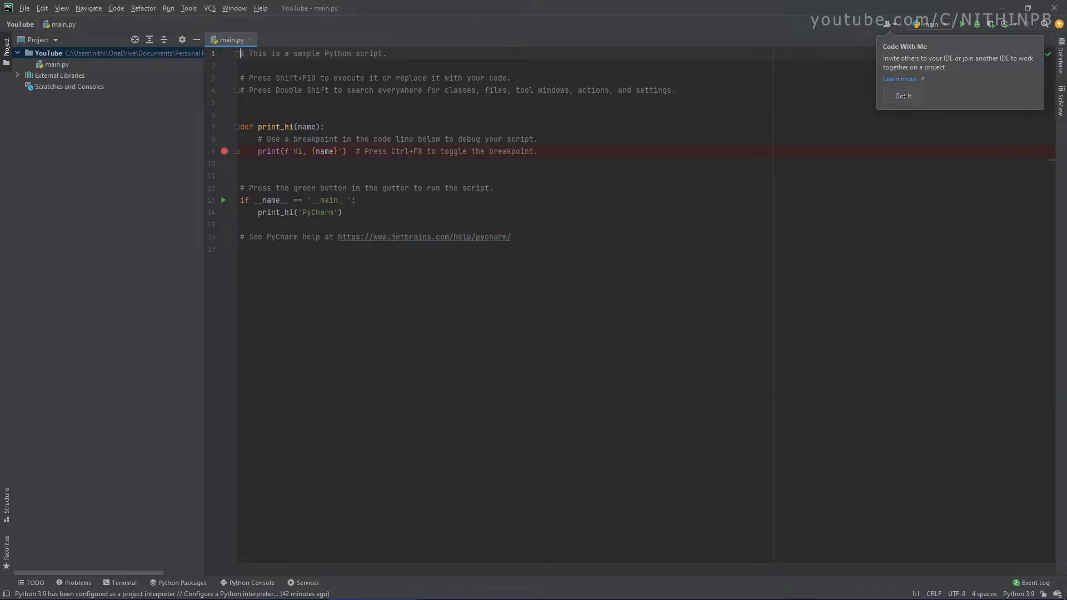
pyautogui.click(902, 95)
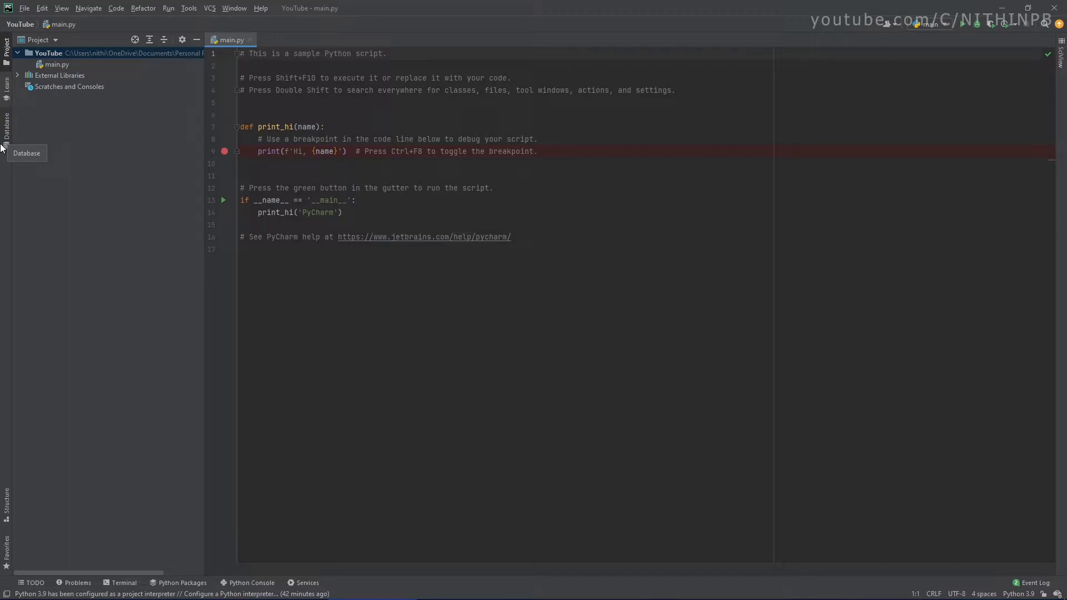
pyautogui.click(24, 7)
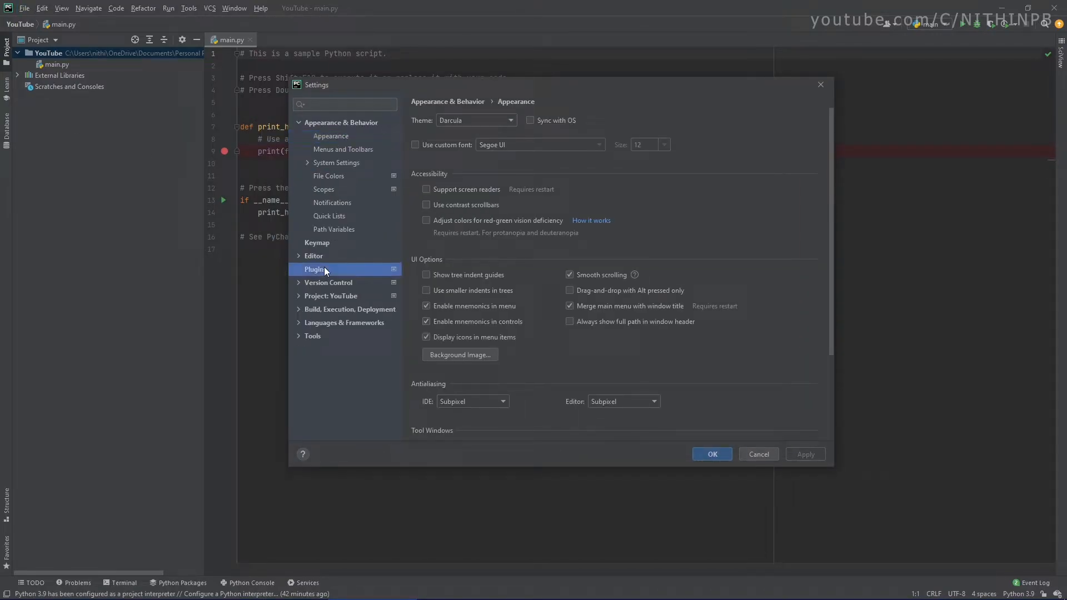
# Confirm the bundled Database Tools and SQL plugin is enabled under Installed plugins, then close Settings.
pyautogui.click(314, 269)
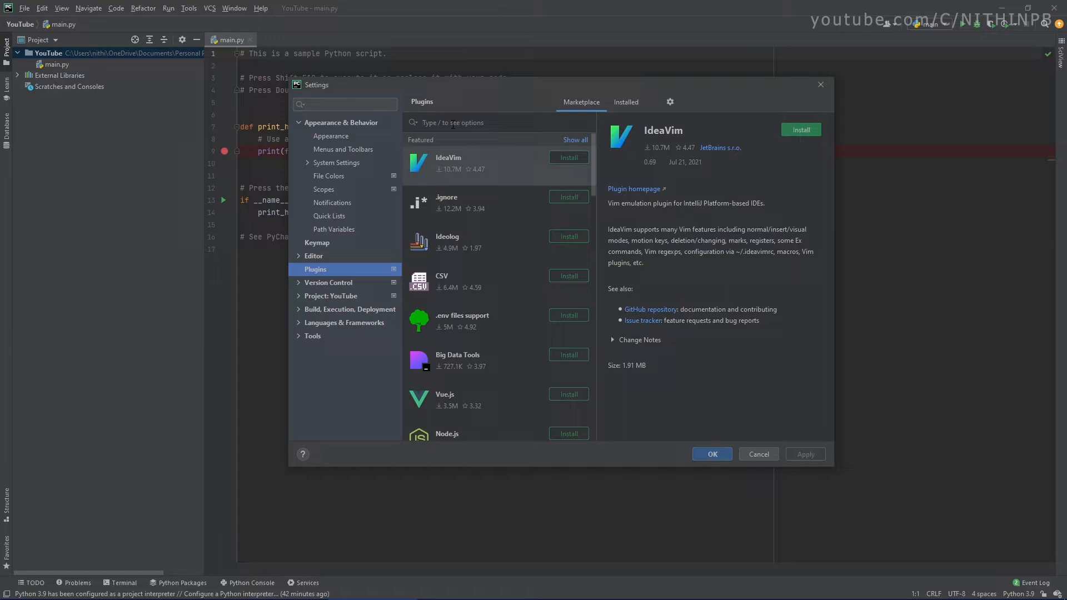
pyautogui.click(624, 102)
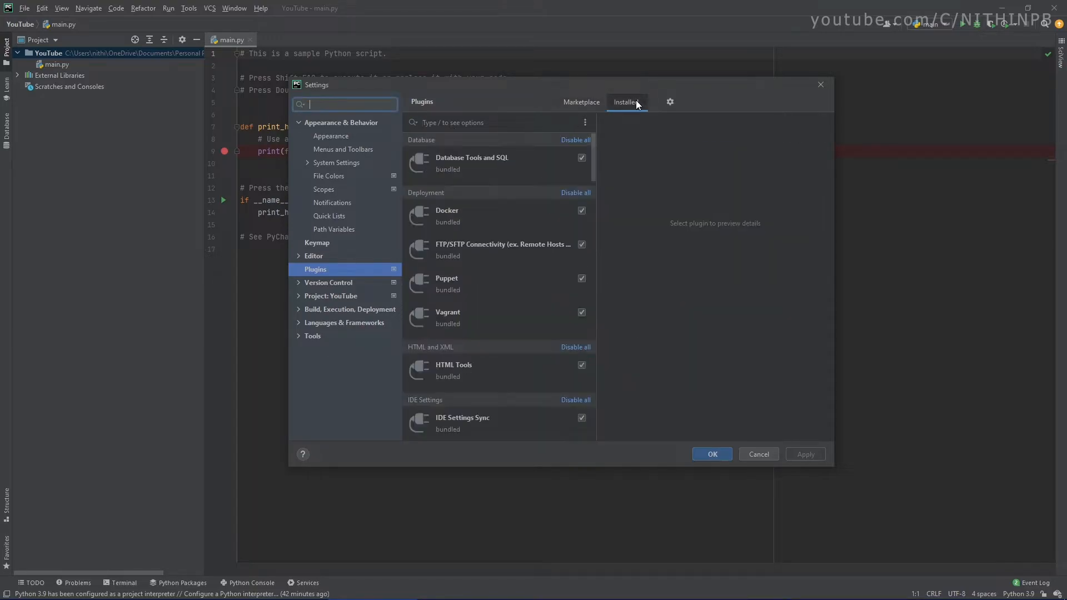
pyautogui.click(471, 157)
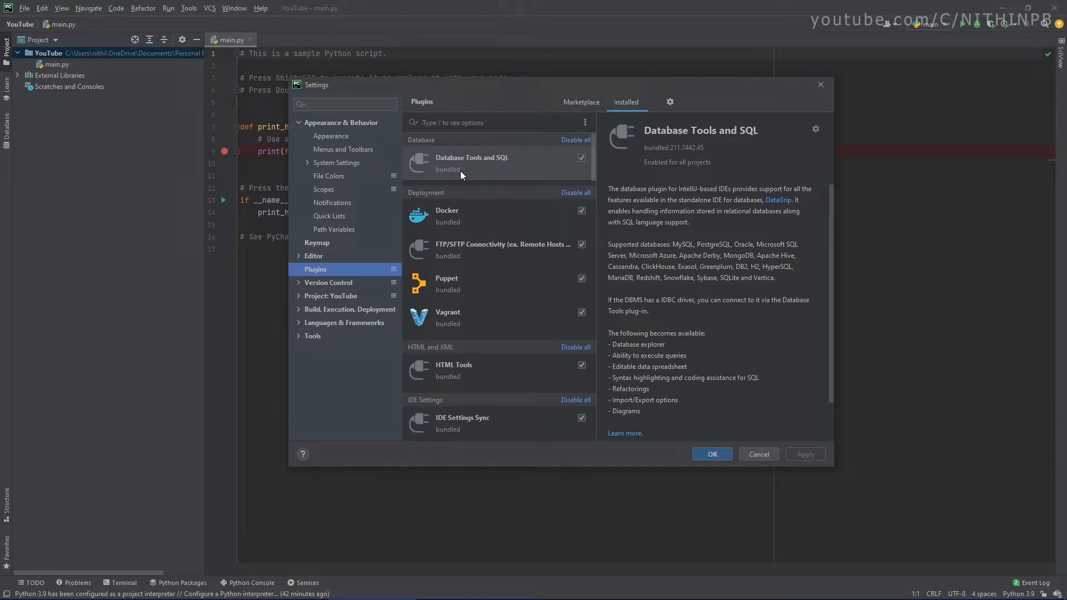
pyautogui.moveTo(2, 169)
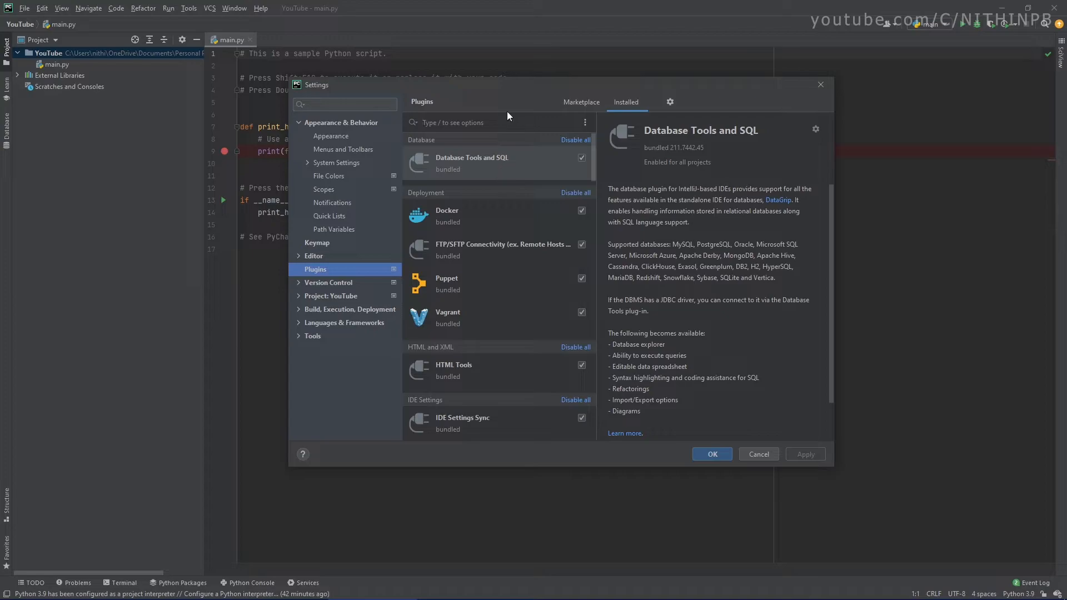
pyautogui.moveTo(581, 103)
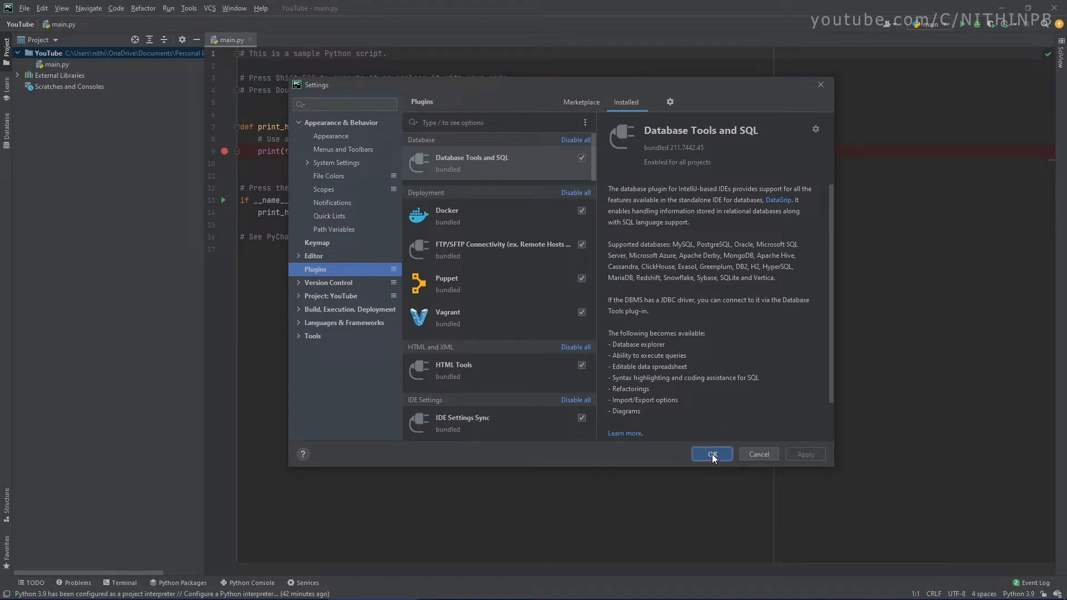
pyautogui.click(712, 454)
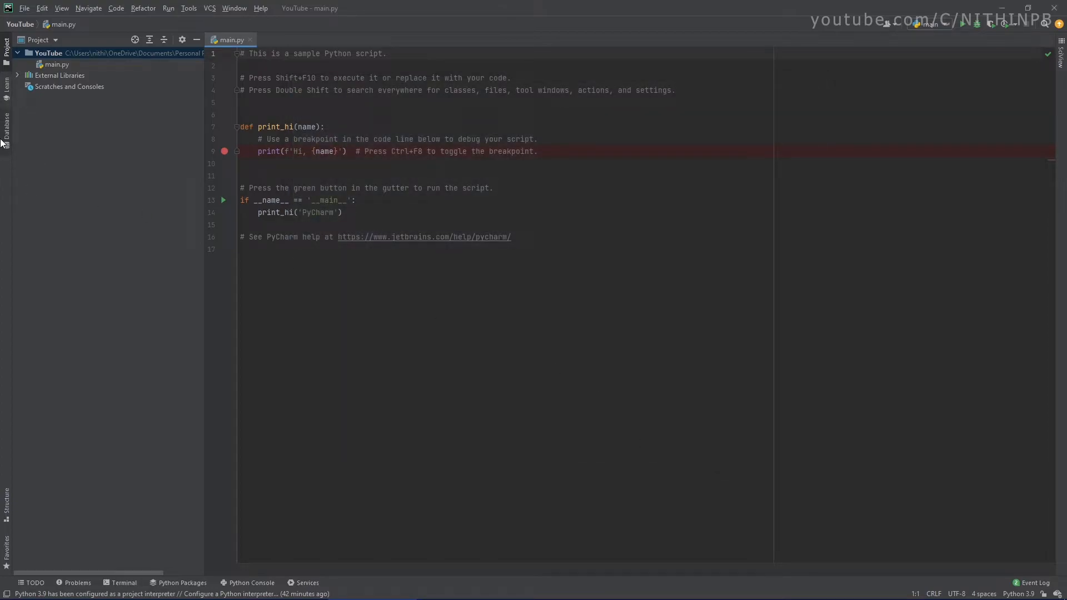
# Add a new Microsoft SQL Server data source from the Database tool window.
pyautogui.click(6, 124)
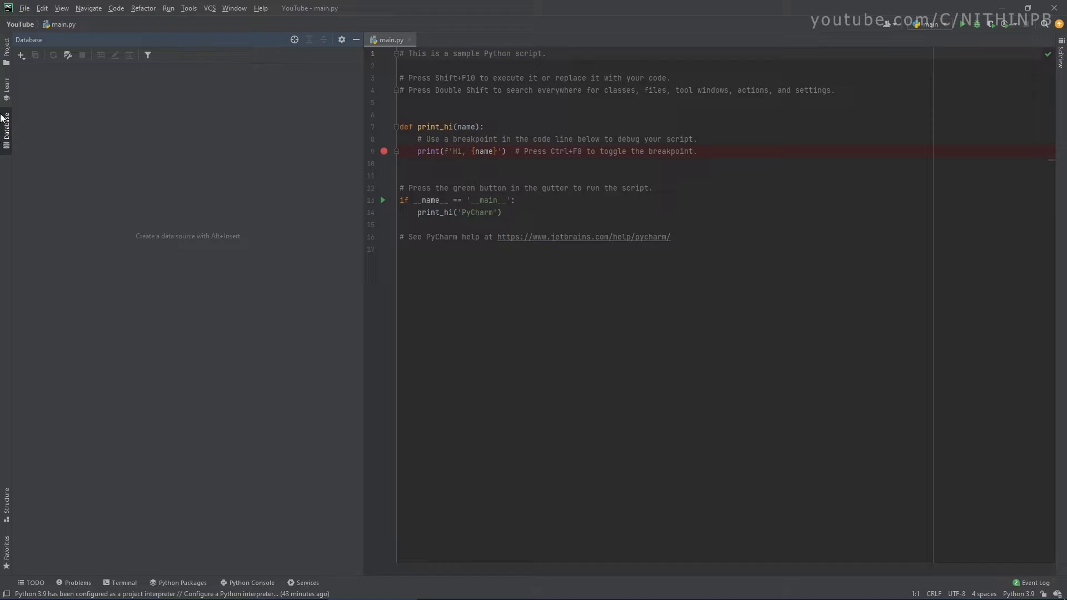
pyautogui.moveTo(21, 55)
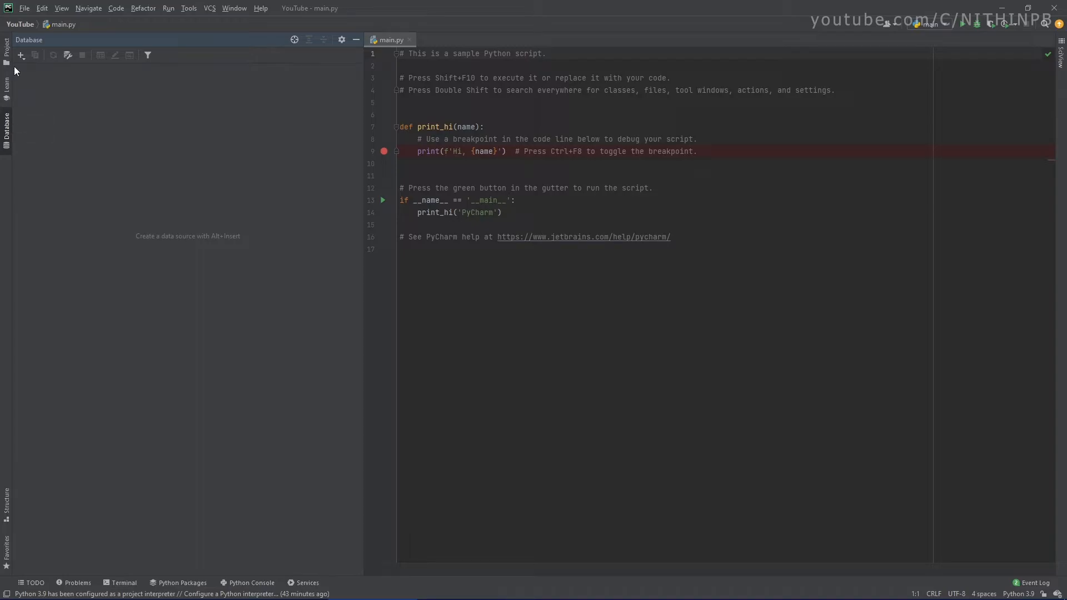
pyautogui.click(21, 55)
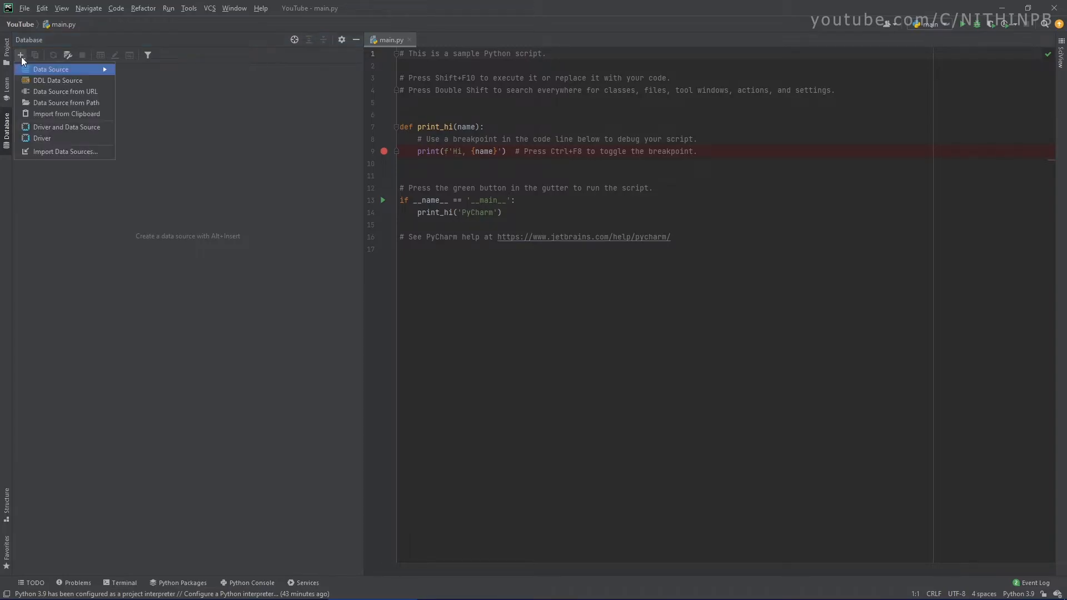
pyautogui.moveTo(51, 69)
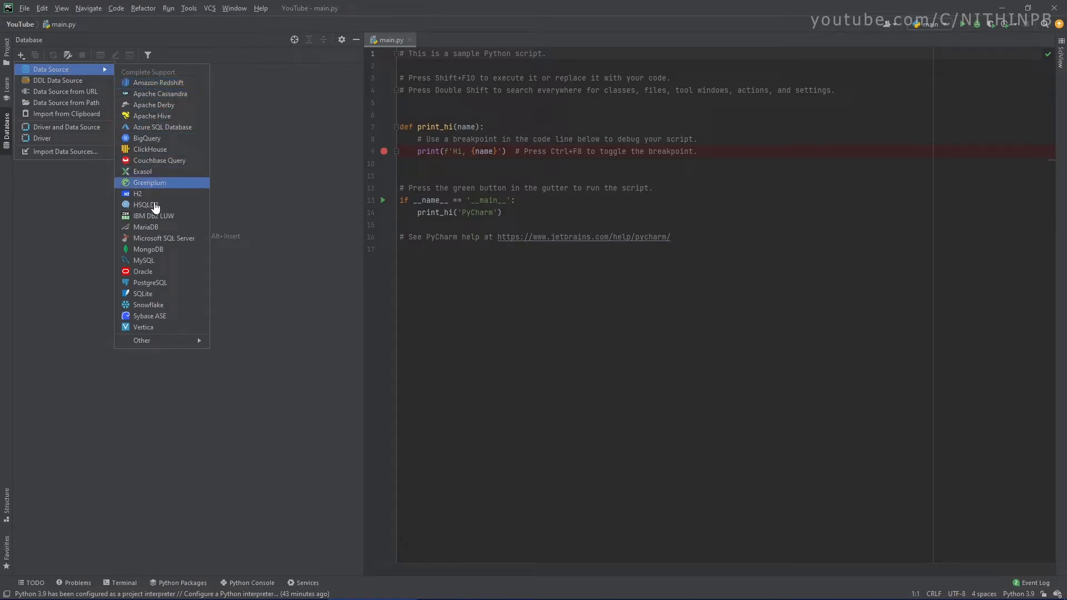
pyautogui.moveTo(163, 238)
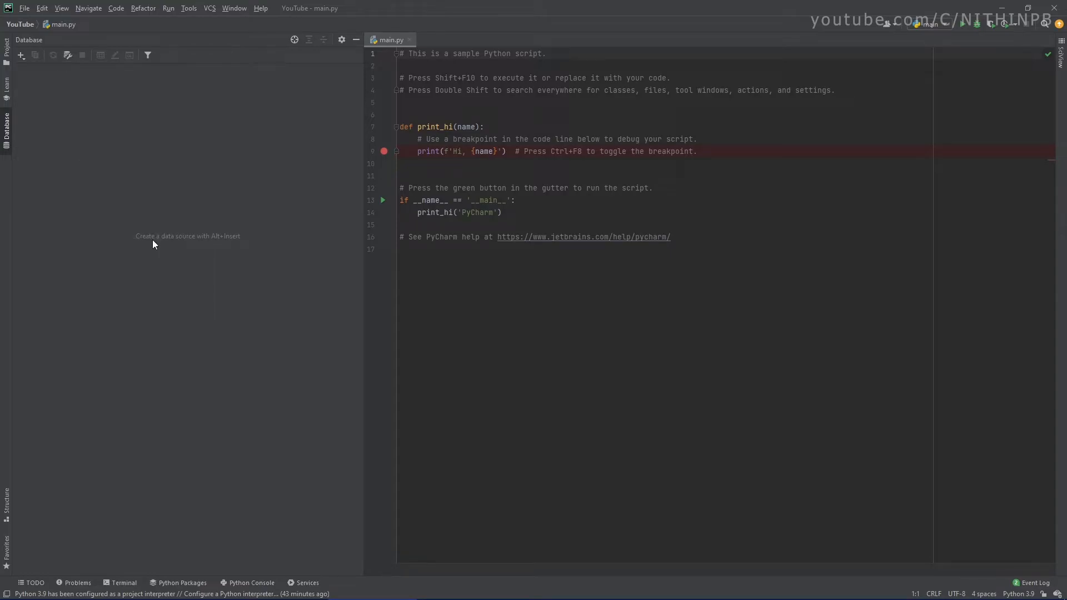
pyautogui.click(21, 55)
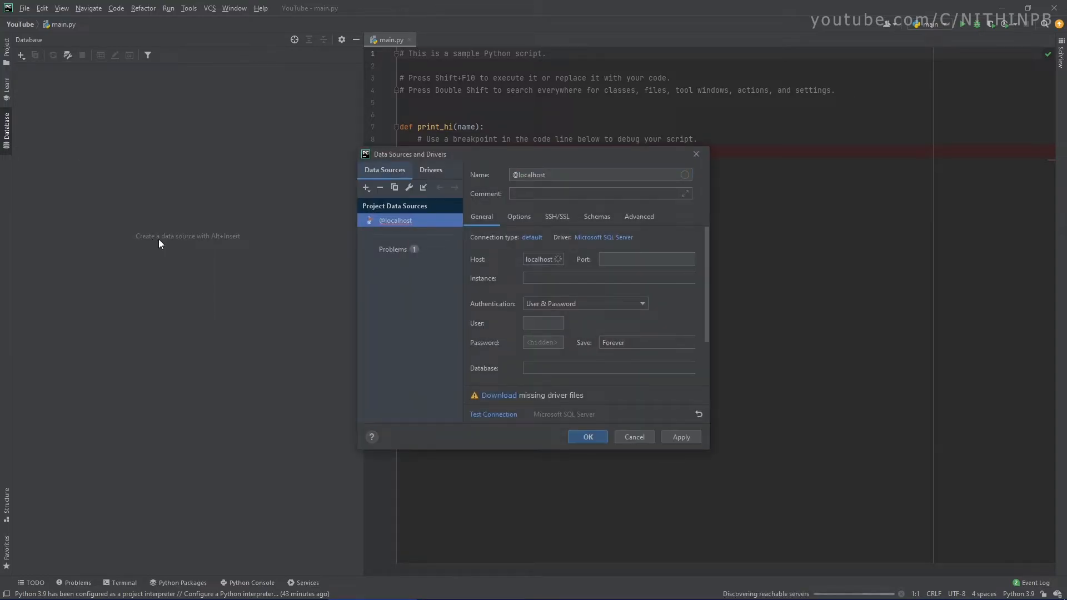
# Enter Name LMSSQL, Port 1433 and Instance MSSQLSERVER for the localhost SQL Server source.
pyautogui.click(599, 175)
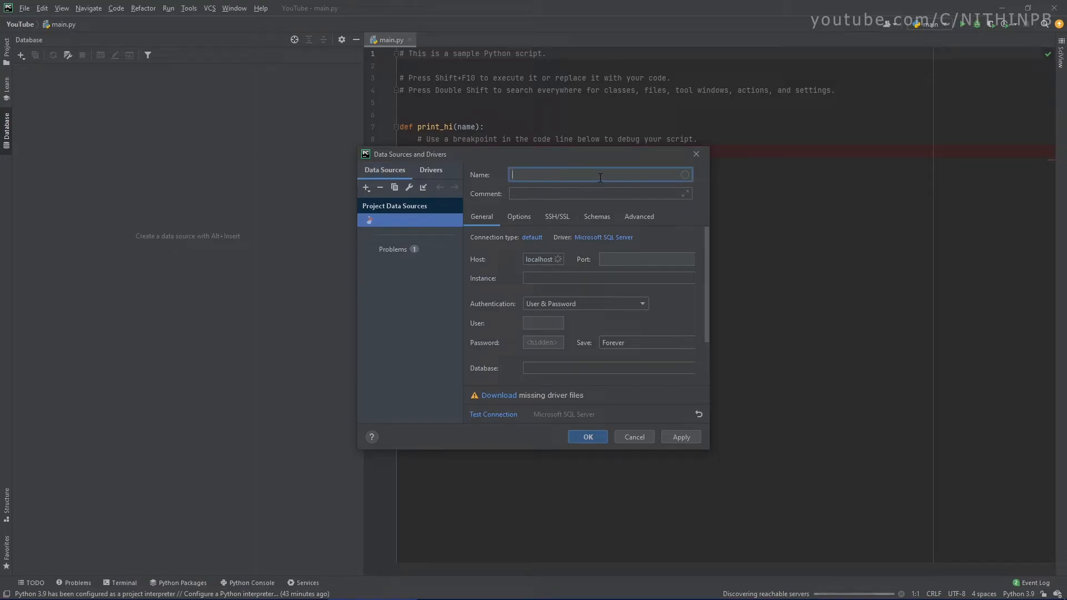
pyautogui.write('L')
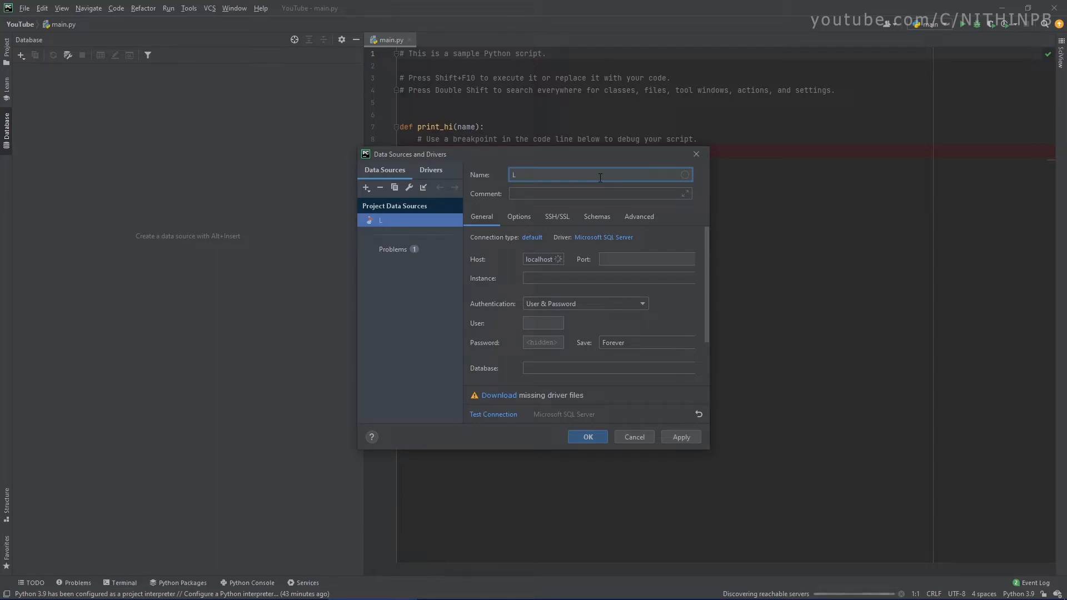
pyautogui.write('MSS')
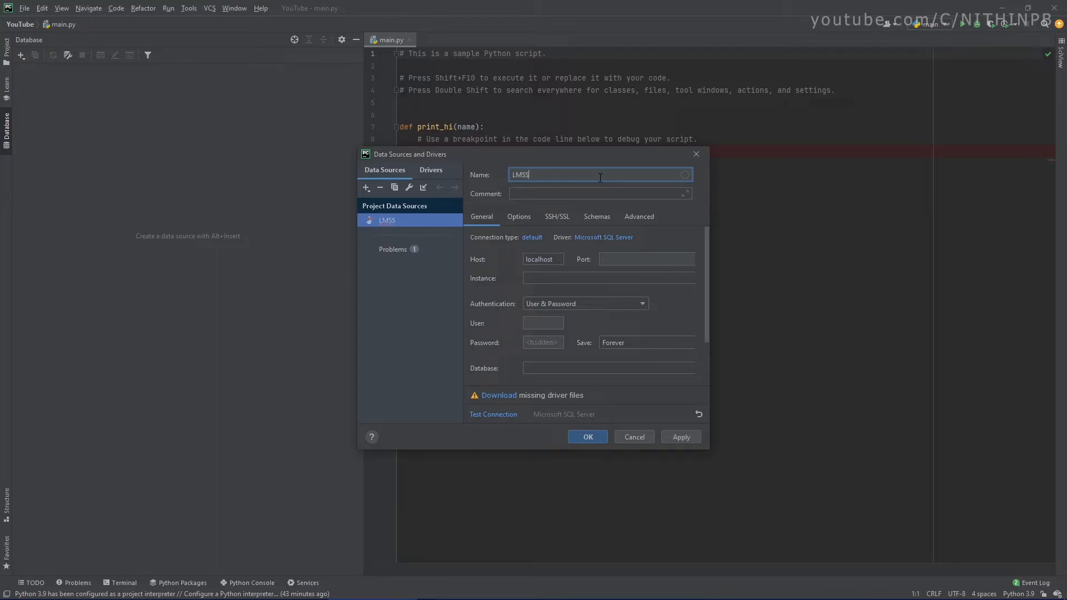
pyautogui.write('SQL')
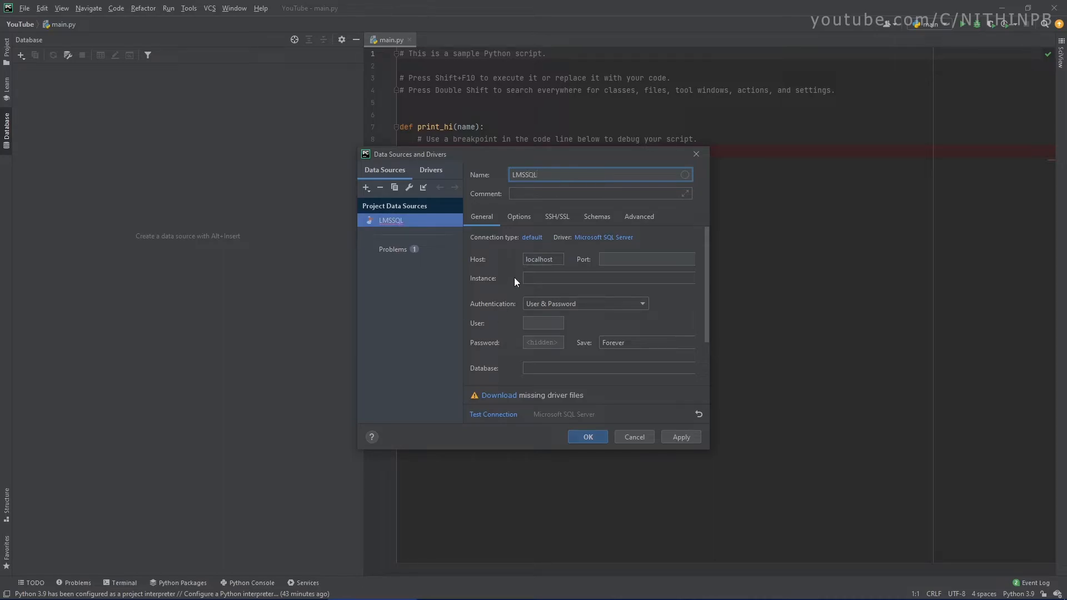
pyautogui.click(644, 258)
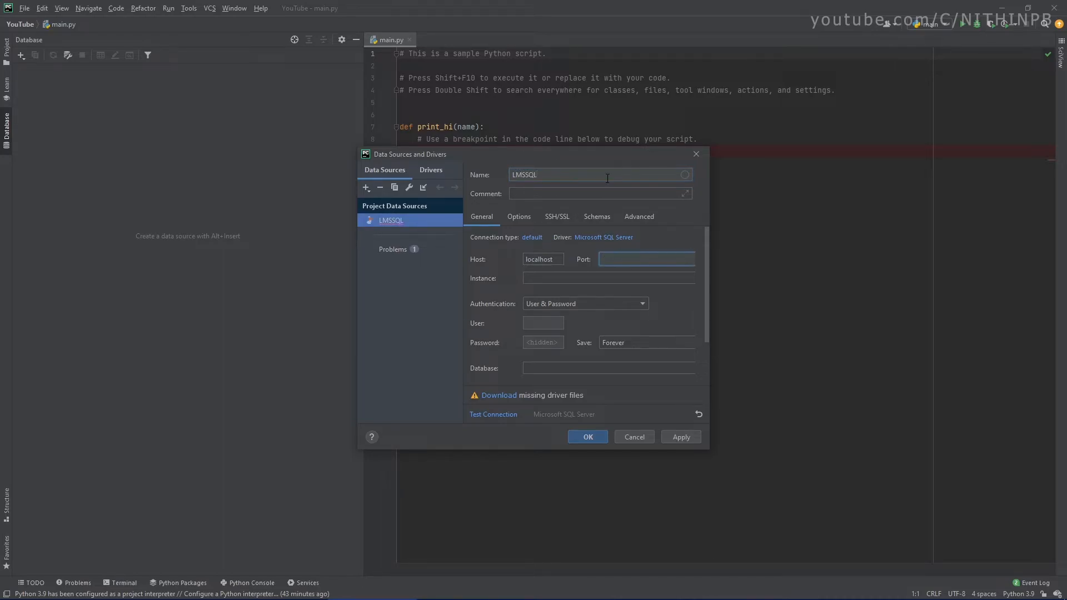
pyautogui.write('1433')
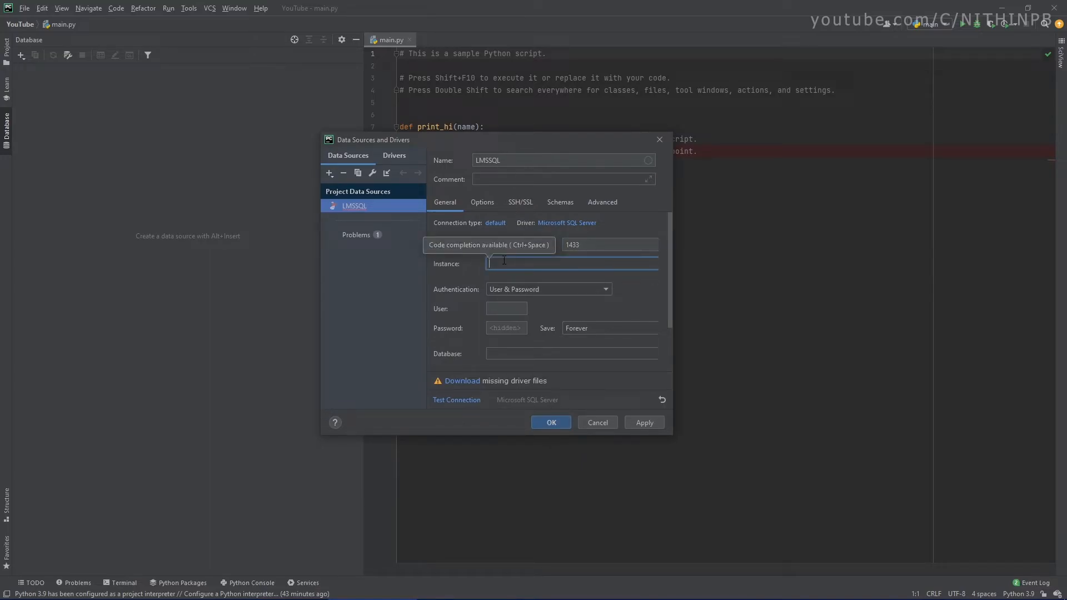
pyautogui.write('MSSQL')
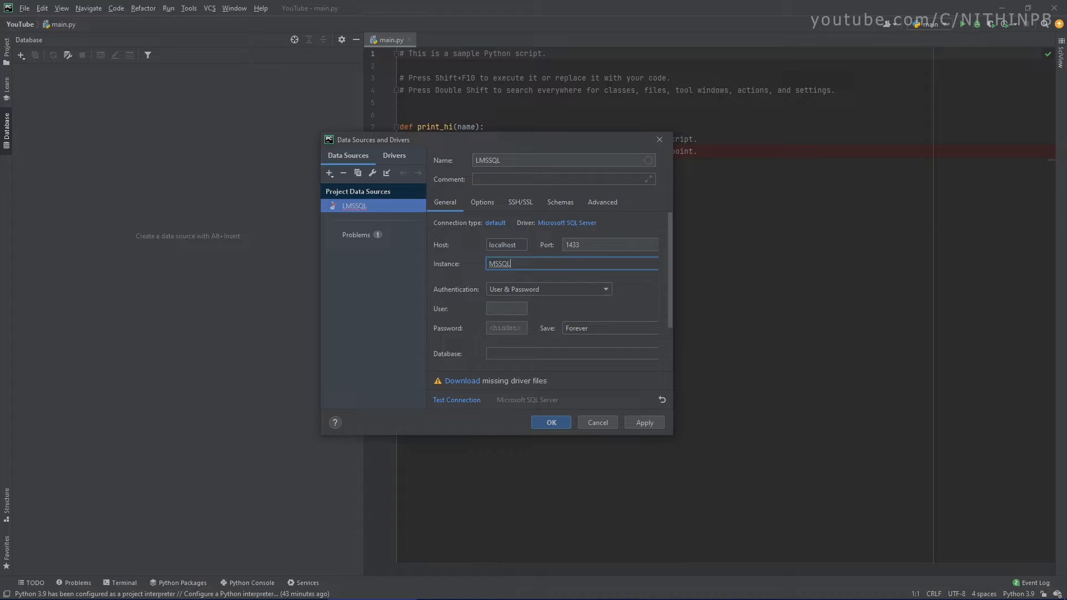
pyautogui.write('SERV')
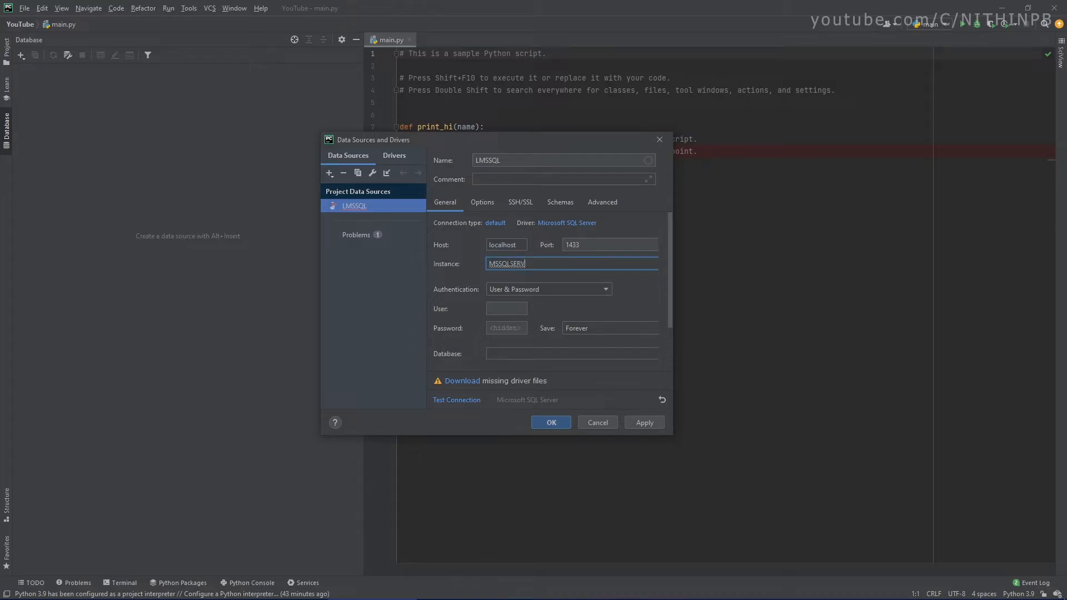
pyautogui.write('ER')
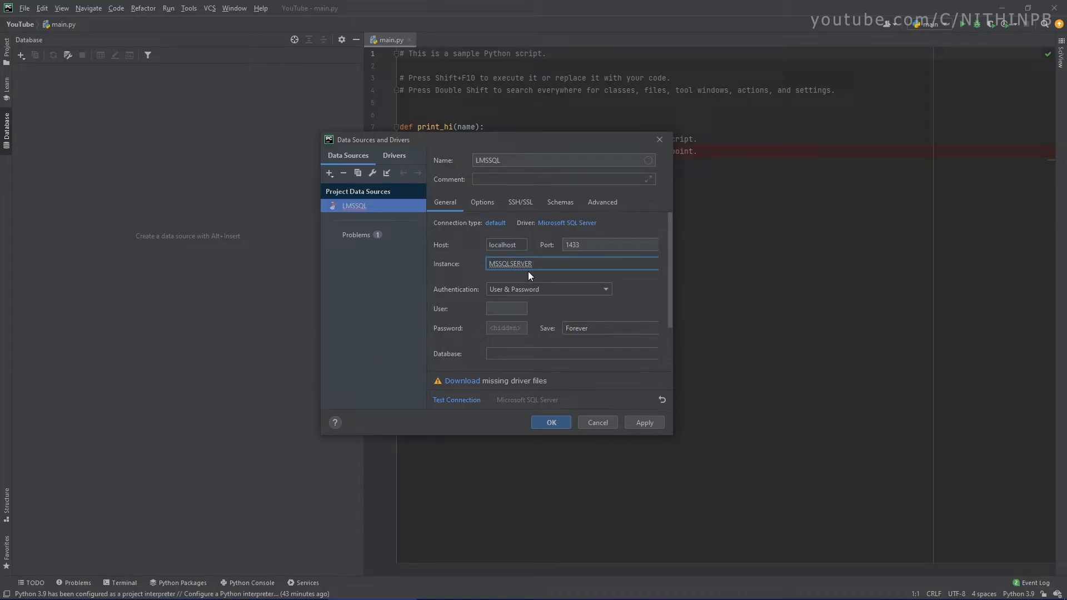
# Verify in Configuration Manager that MSSQLSERVER's TCP/IP is enabled, then return to PyCharm.
pyautogui.click(549, 588)
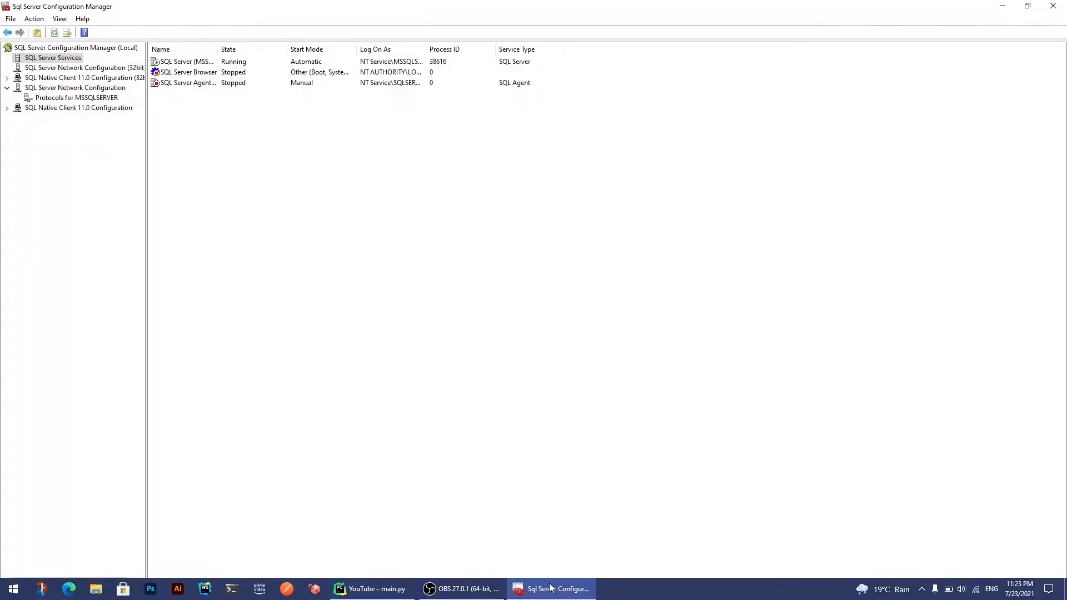
pyautogui.click(76, 98)
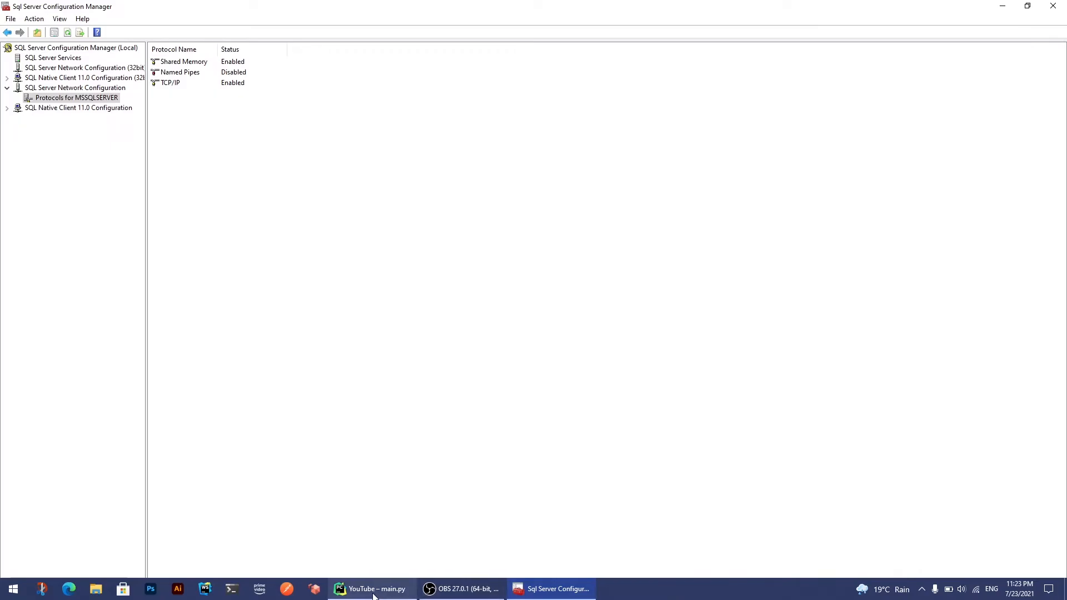
pyautogui.click(370, 589)
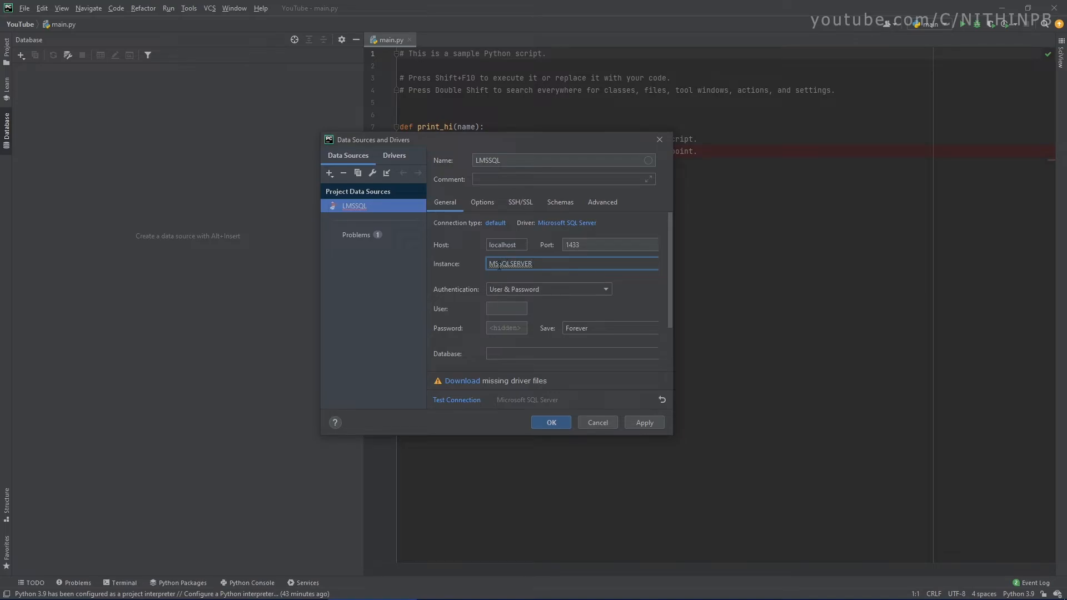
# Set LMSSQL authentication to Windows credentials, removing the user and password requirement.
pyautogui.click(604, 289)
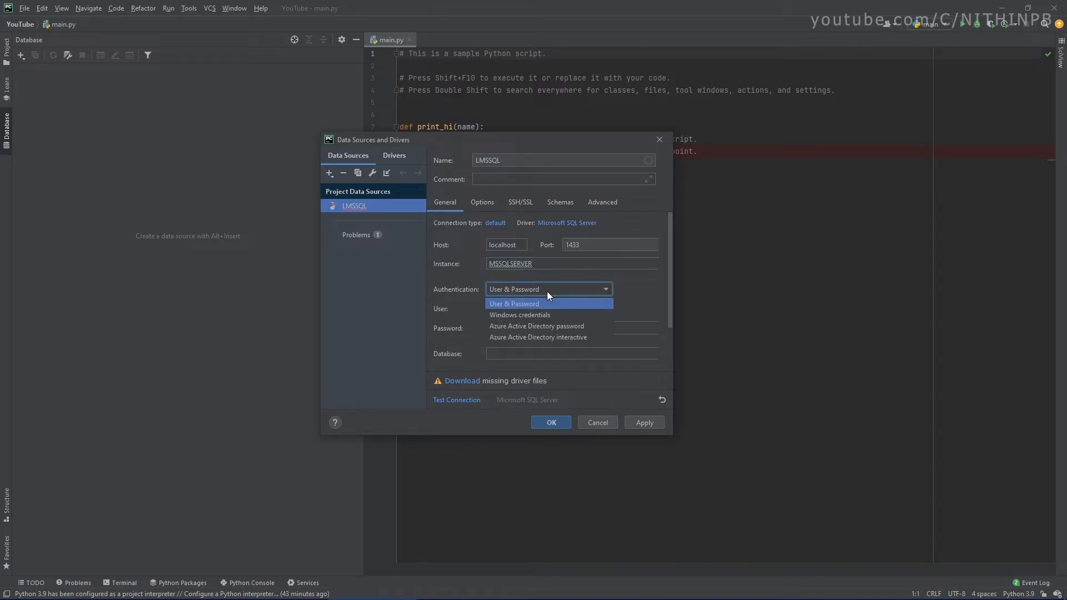
pyautogui.moveTo(488, 295)
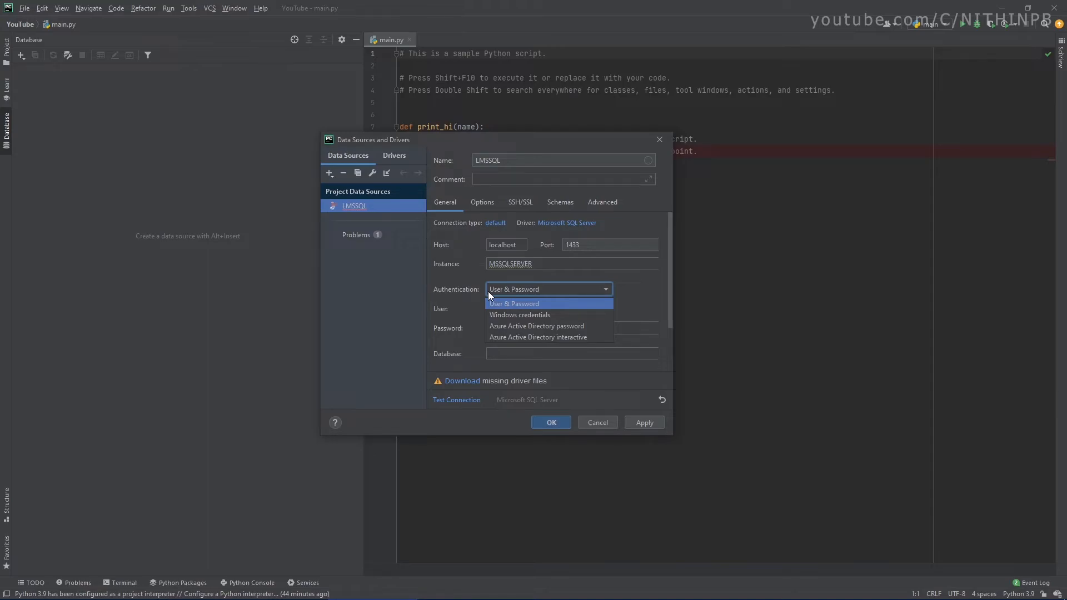
pyautogui.moveTo(519, 315)
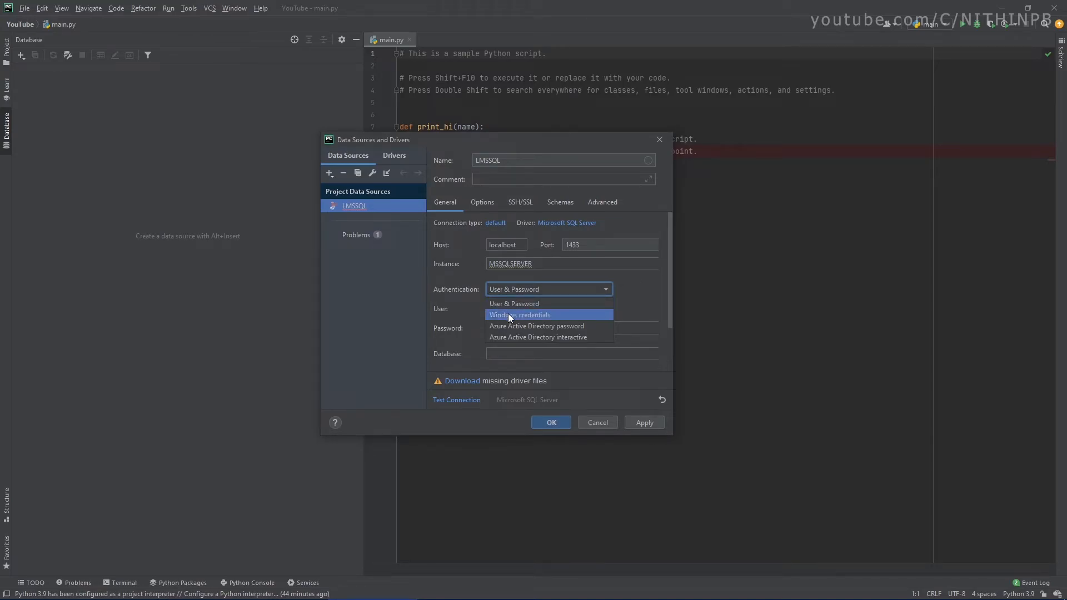
pyautogui.click(520, 314)
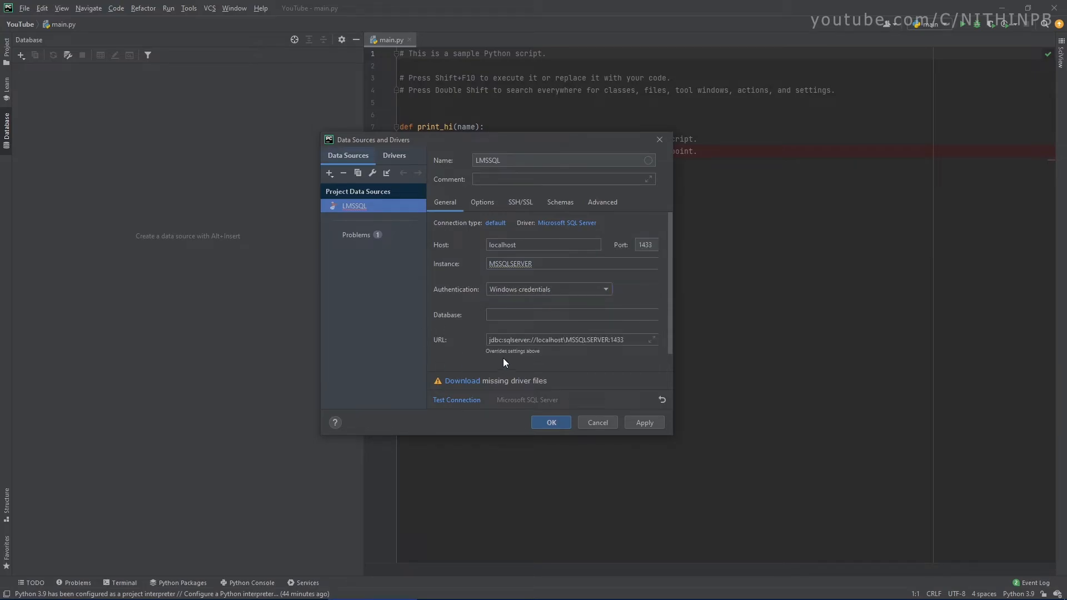
pyautogui.moveTo(539, 231)
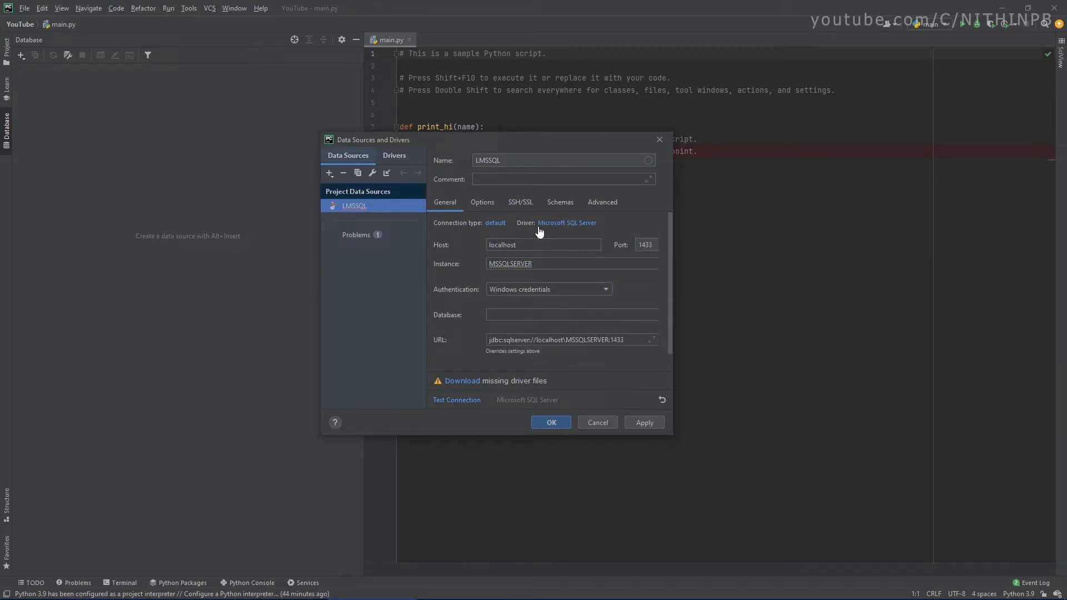
# Switch LMSSQL to the Microsoft SQL Server (jTds) driver and download its missing driver files.
pyautogui.click(566, 222)
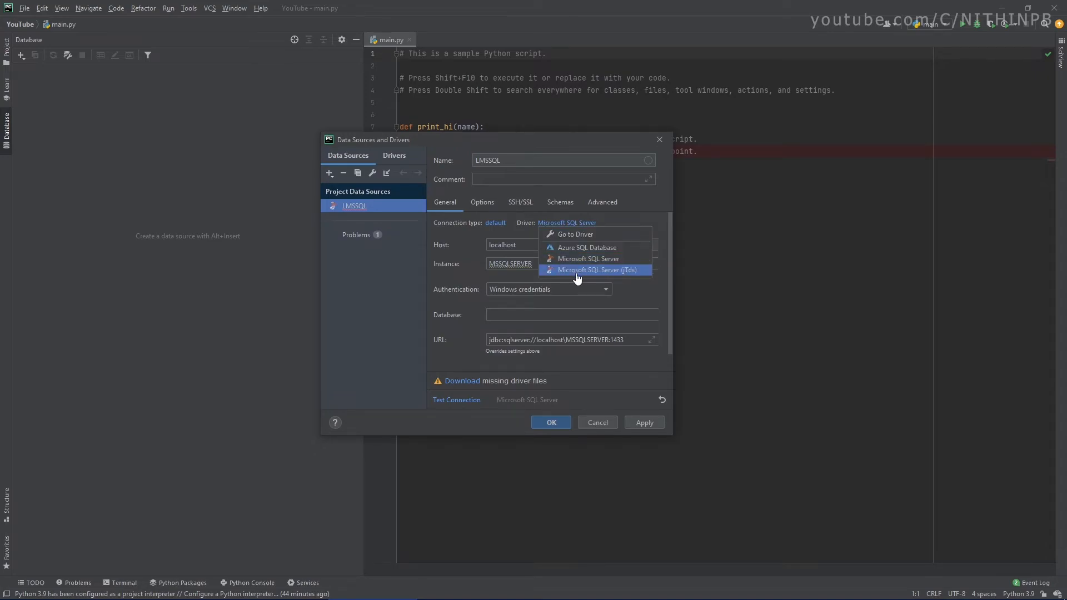
pyautogui.moveTo(587, 279)
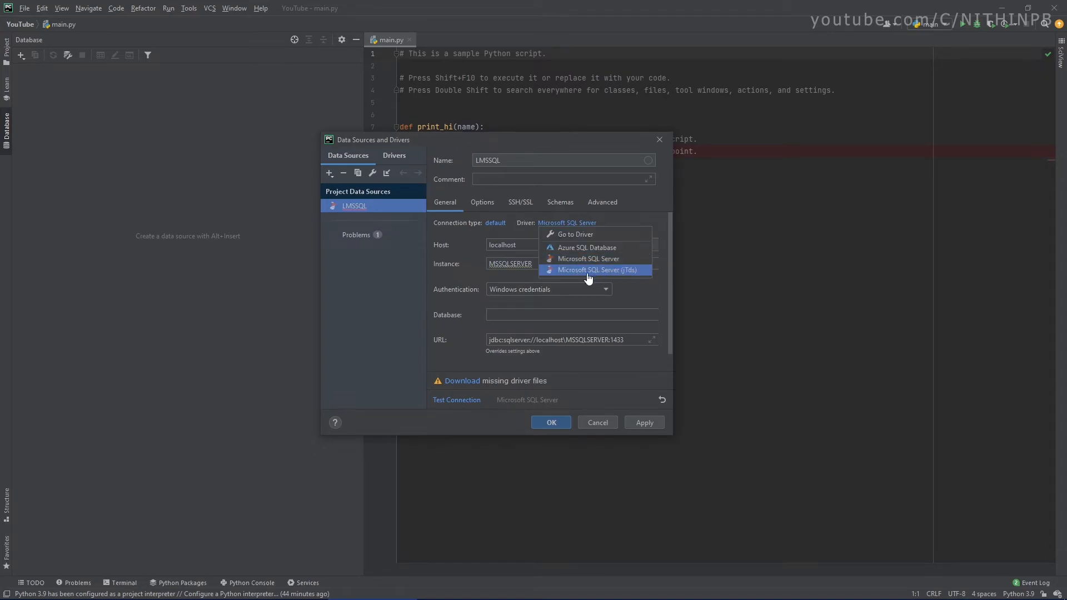
pyautogui.click(588, 258)
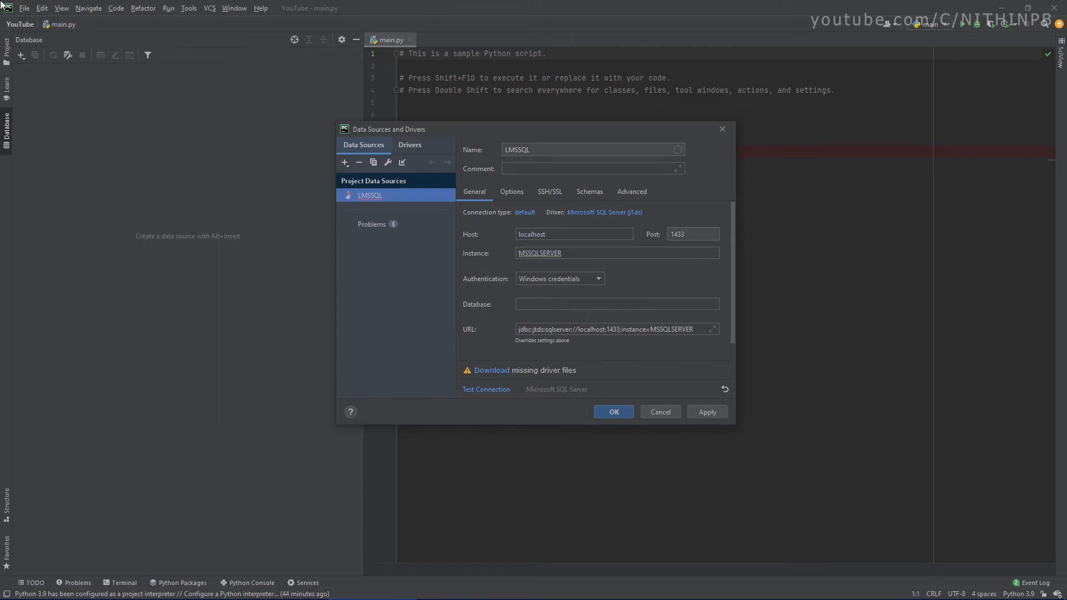
pyautogui.moveTo(493, 369)
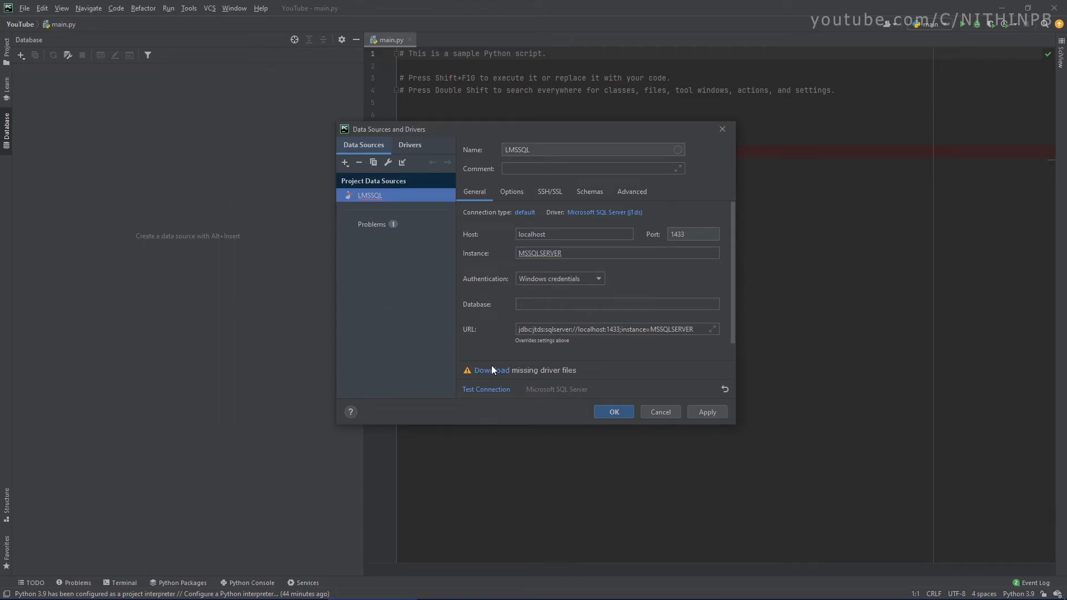
pyautogui.click(488, 370)
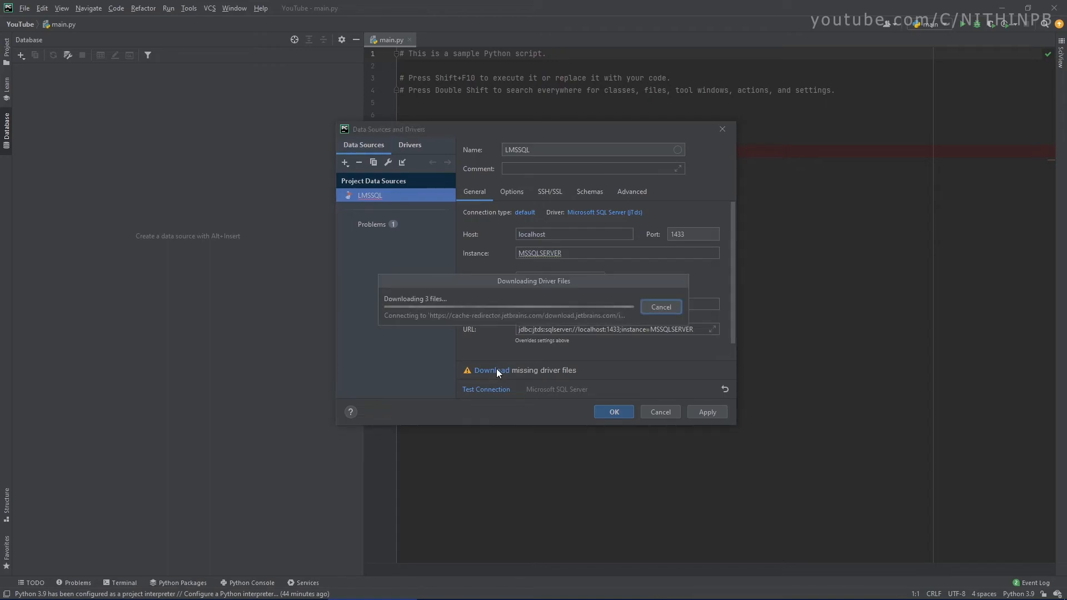
pyautogui.click(660, 306)
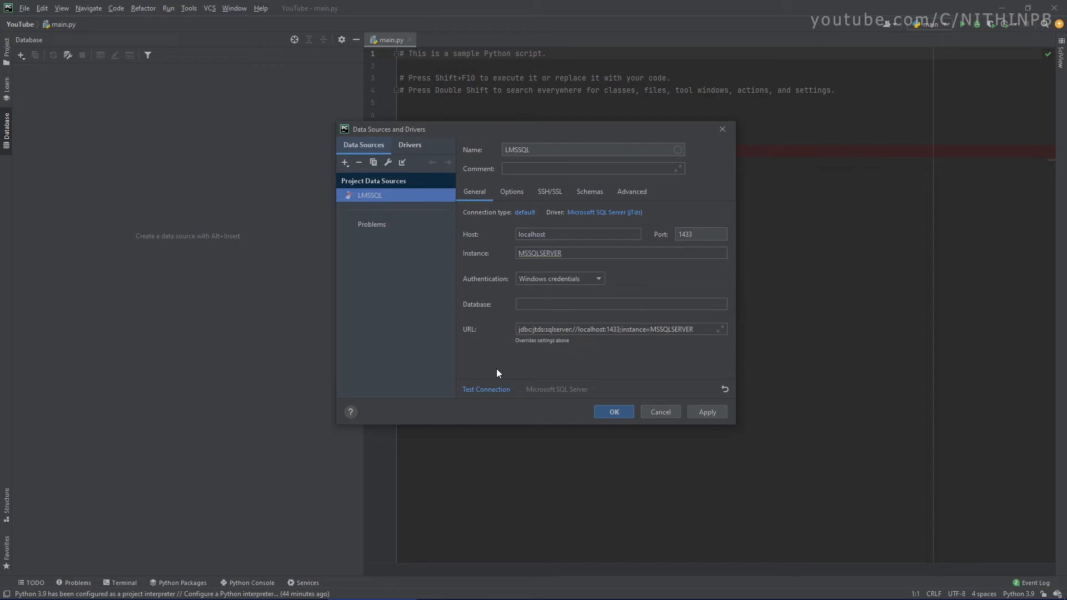
pyautogui.moveTo(503, 403)
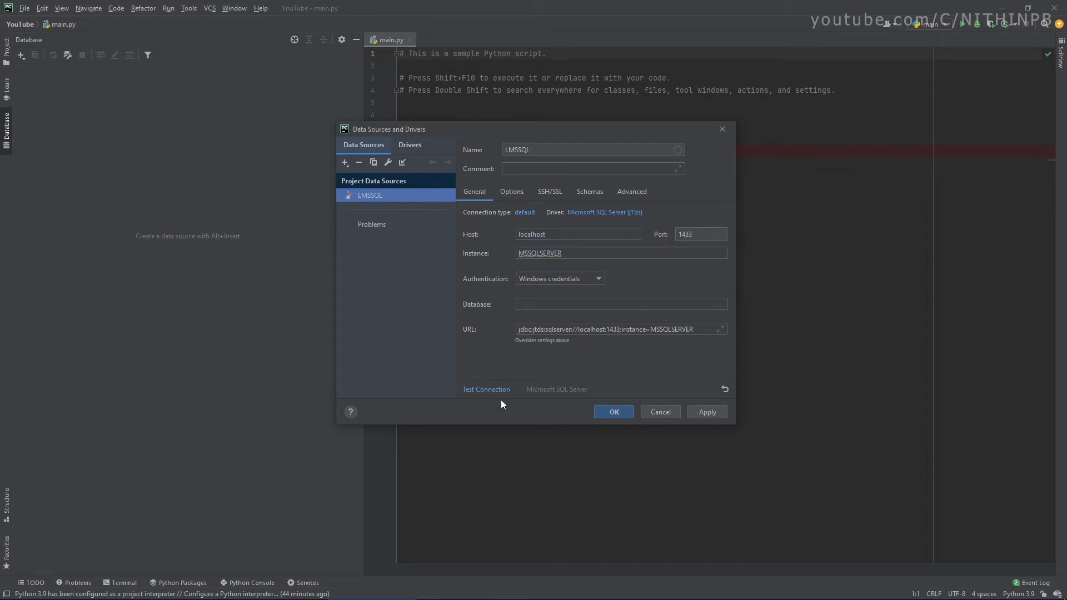
# Test the LMSSQL connection (succeeds against SQL Server 15.0.2000) and apply the settings.
pyautogui.click(486, 388)
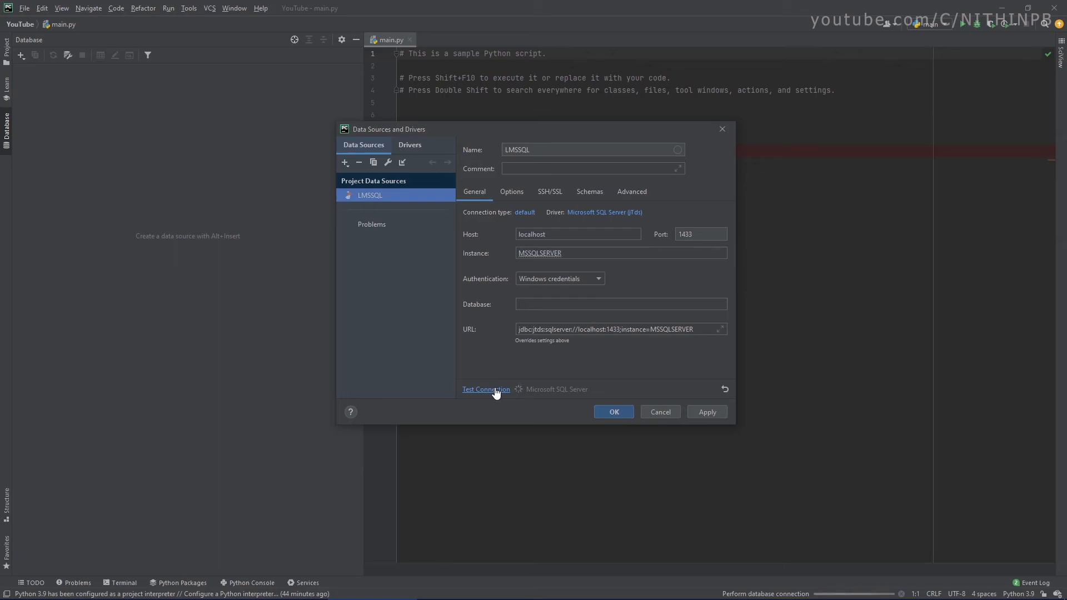
pyautogui.click(485, 388)
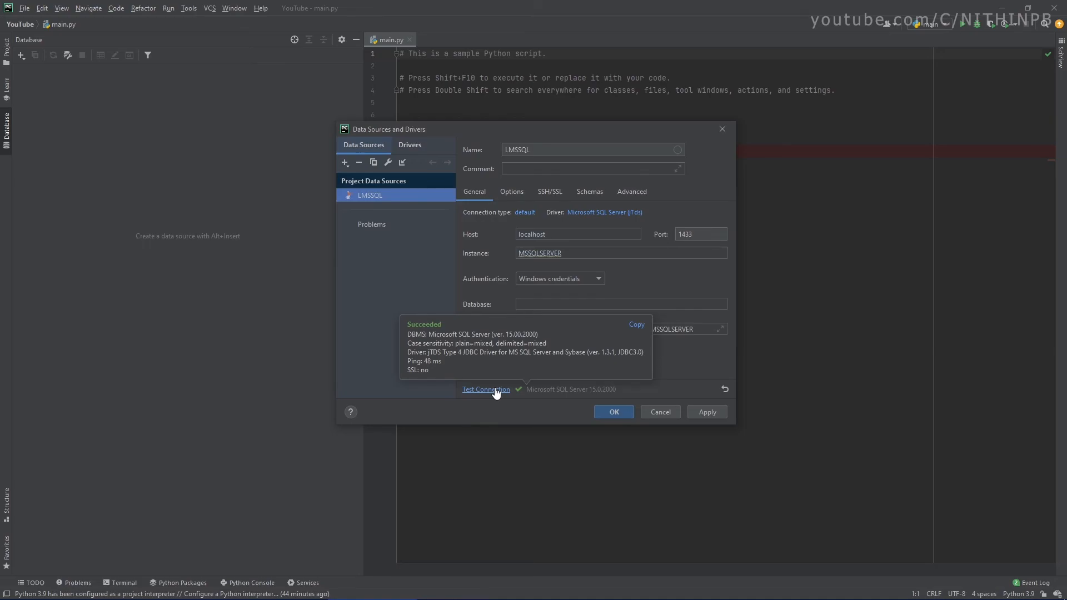
pyautogui.moveTo(487, 363)
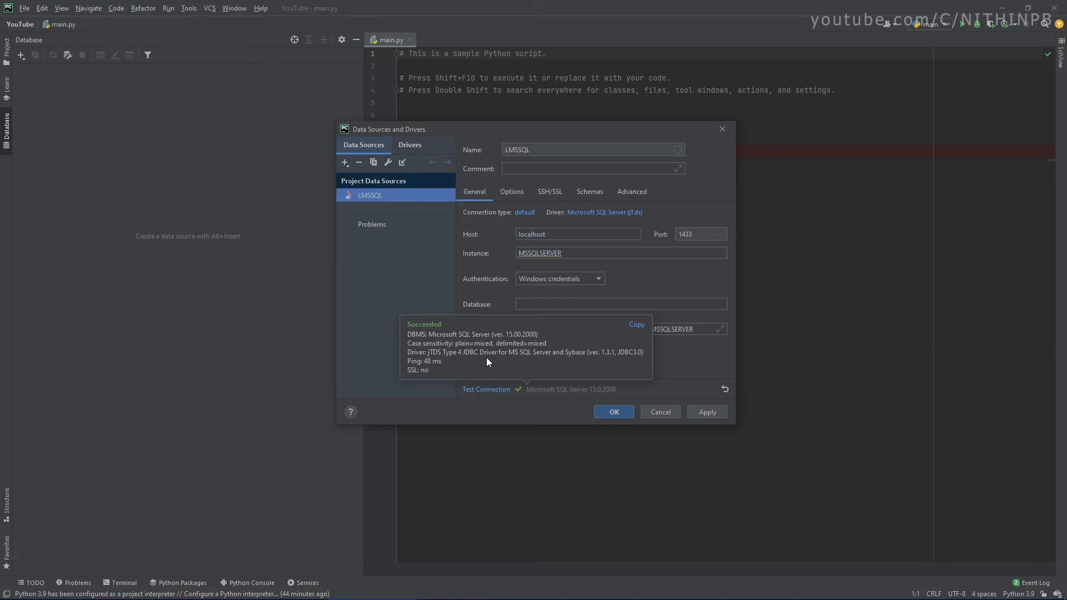
pyautogui.moveTo(485, 389)
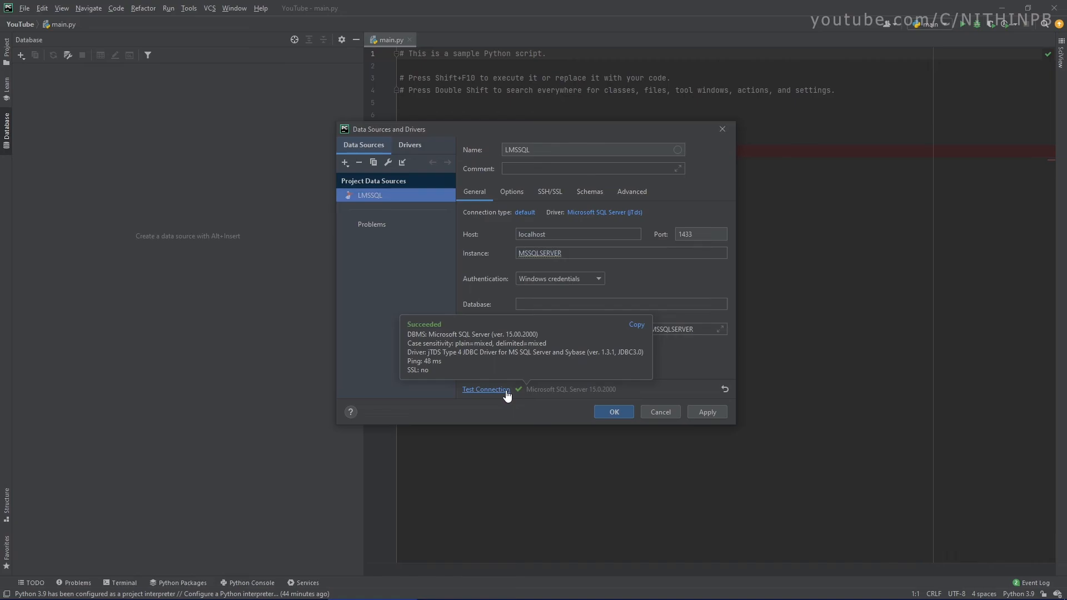
pyautogui.moveTo(494, 144)
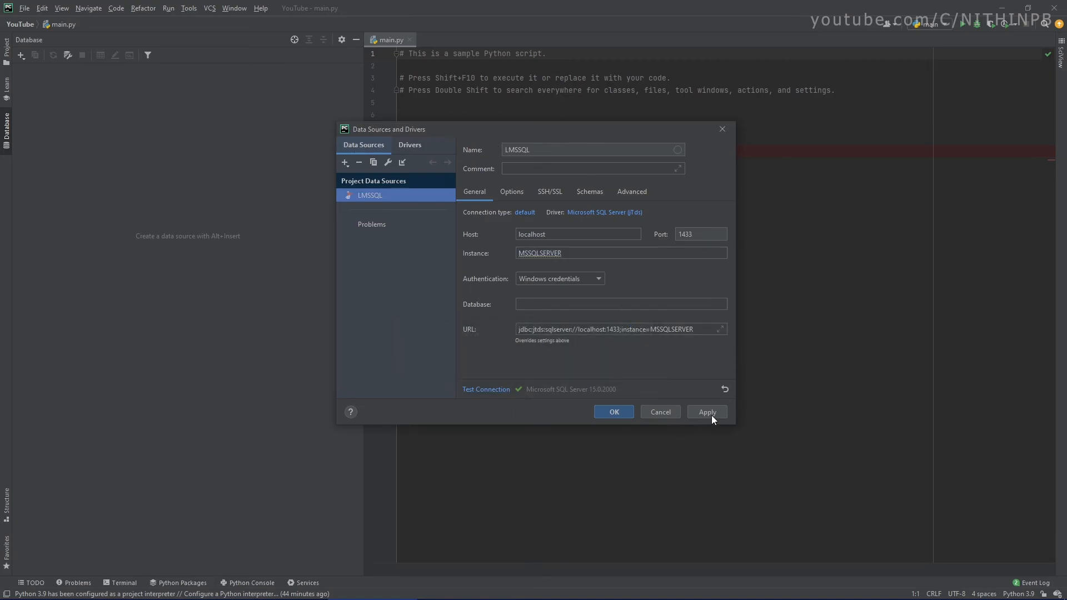
pyautogui.moveTo(714, 413)
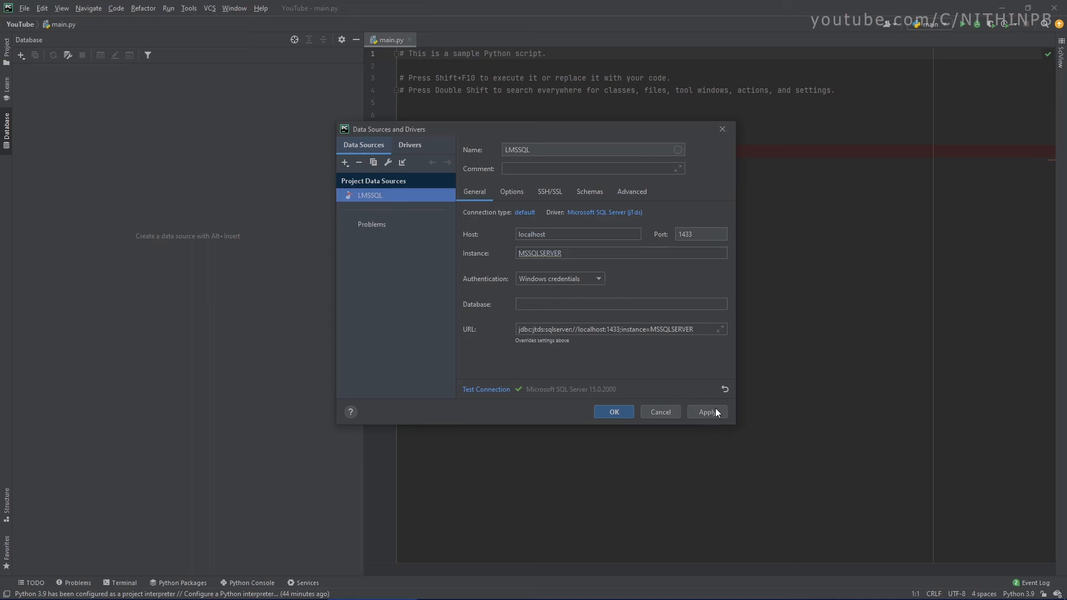
pyautogui.click(706, 412)
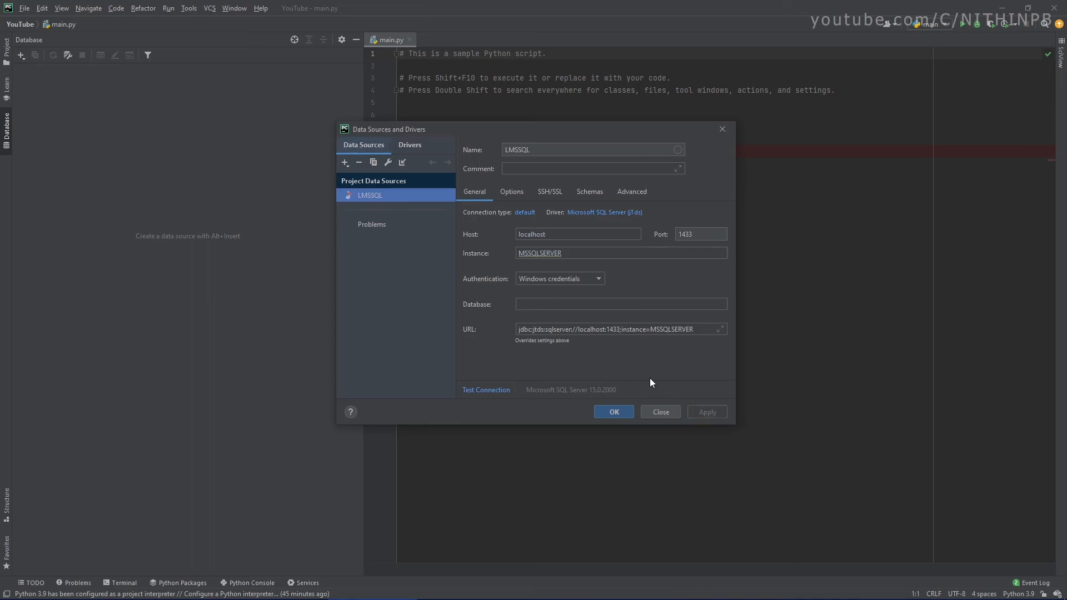
# Close Data Sources and Drivers with OK and dismiss the empty database list.
pyautogui.click(612, 411)
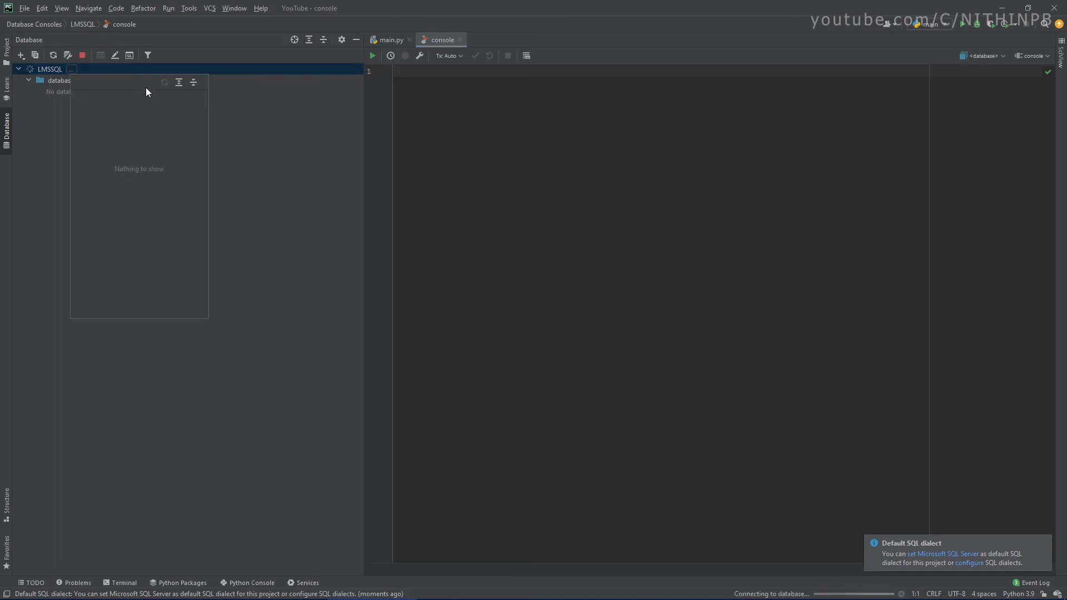
pyautogui.moveTo(113, 155)
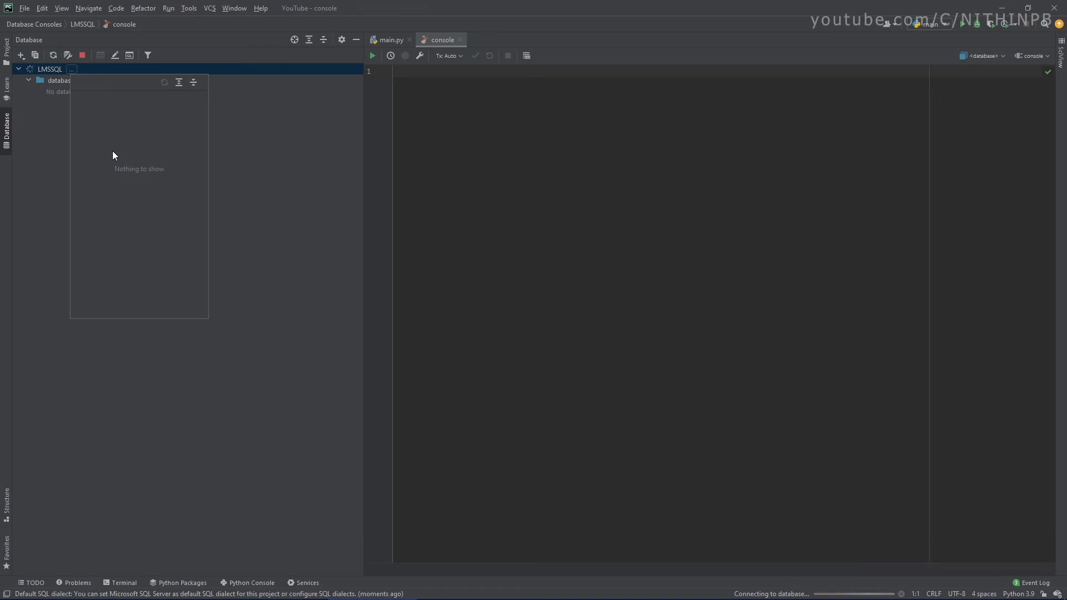
pyautogui.click(49, 69)
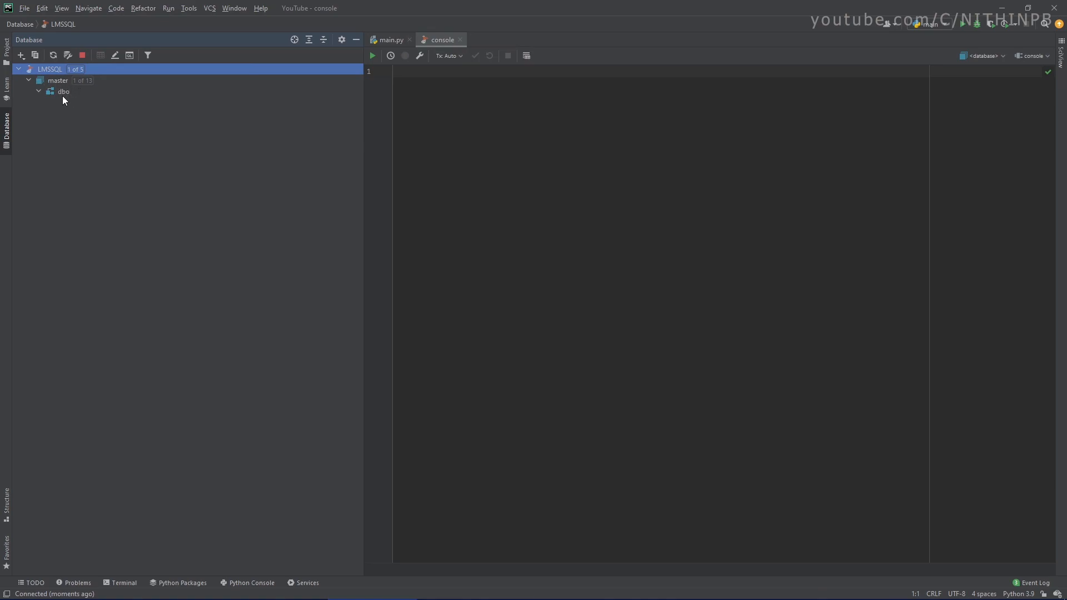
pyautogui.moveTo(53, 93)
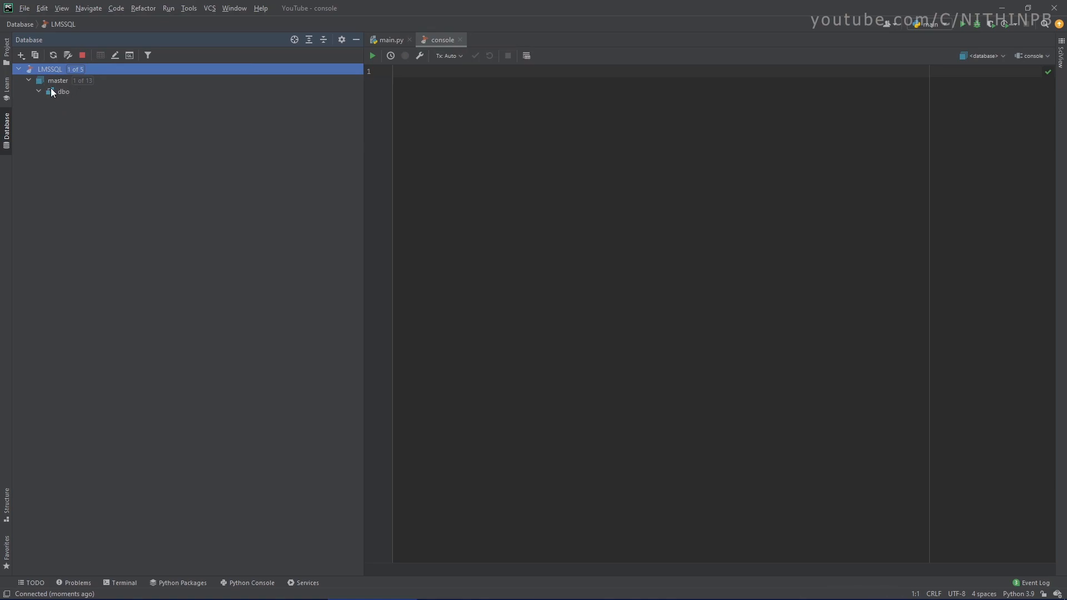